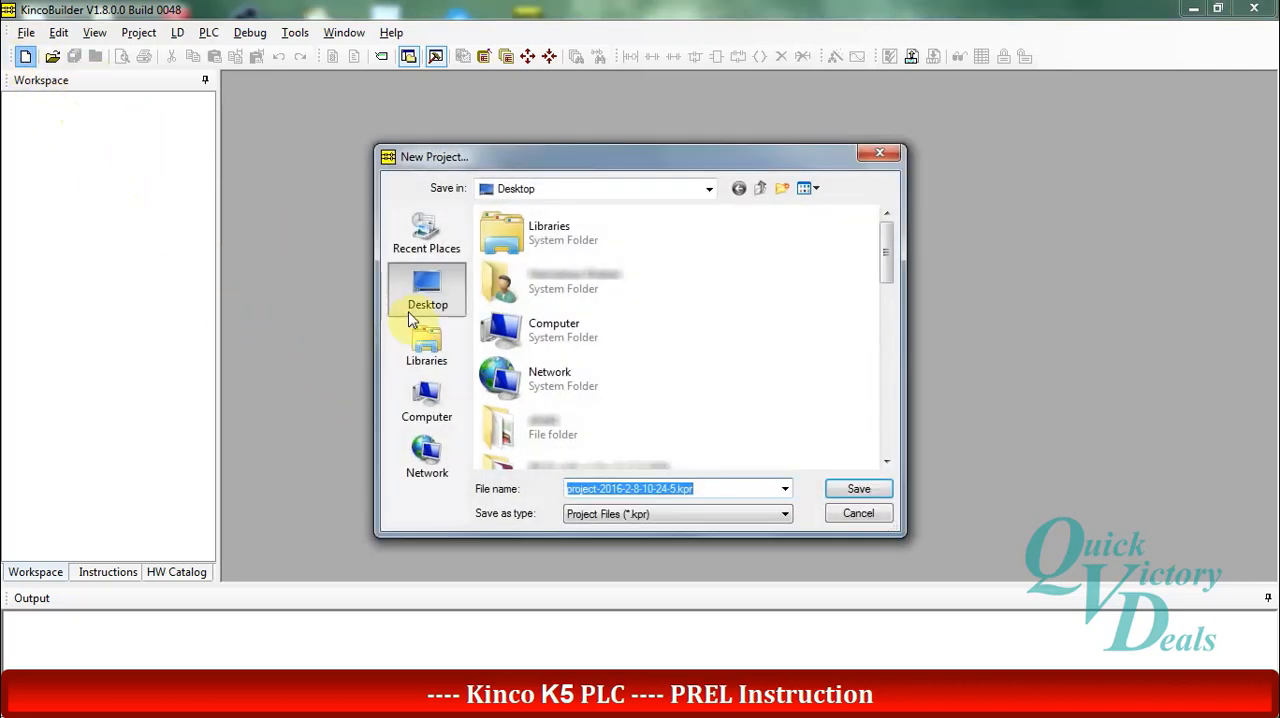
# Save the new project to the Desktop from the New Project dialog.
pyautogui.click(857, 488)
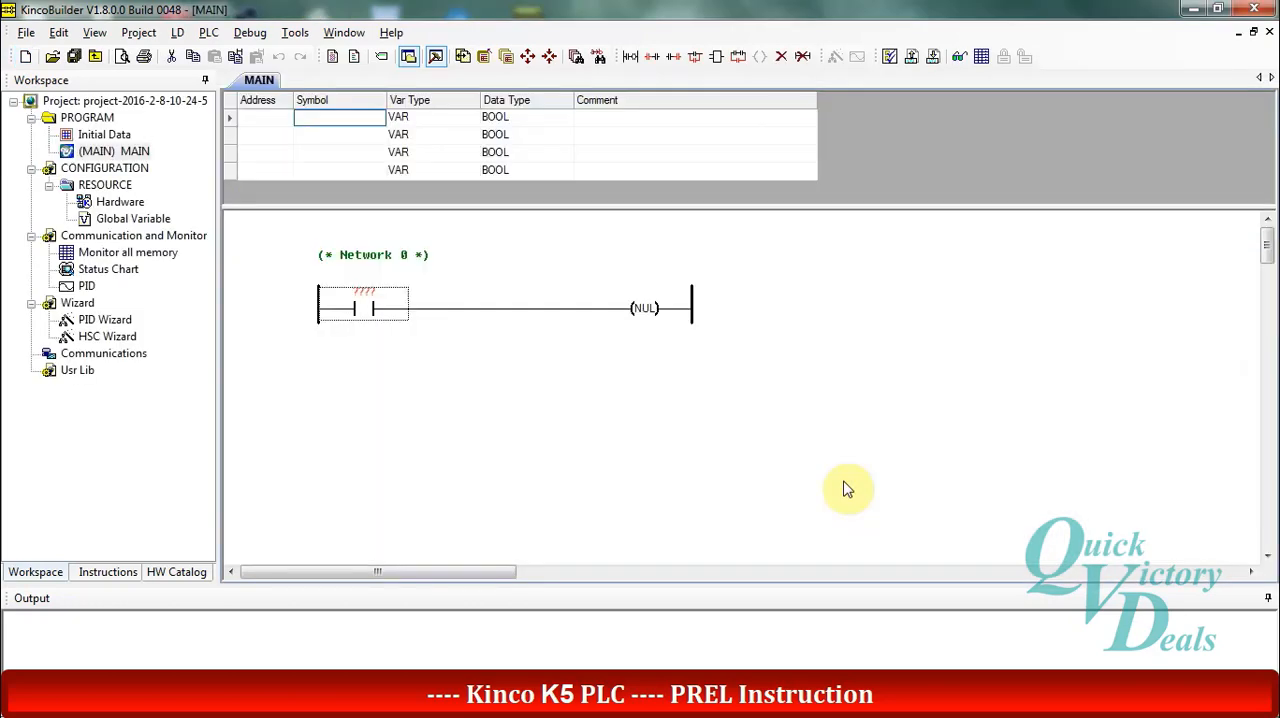
pyautogui.moveTo(277, 308)
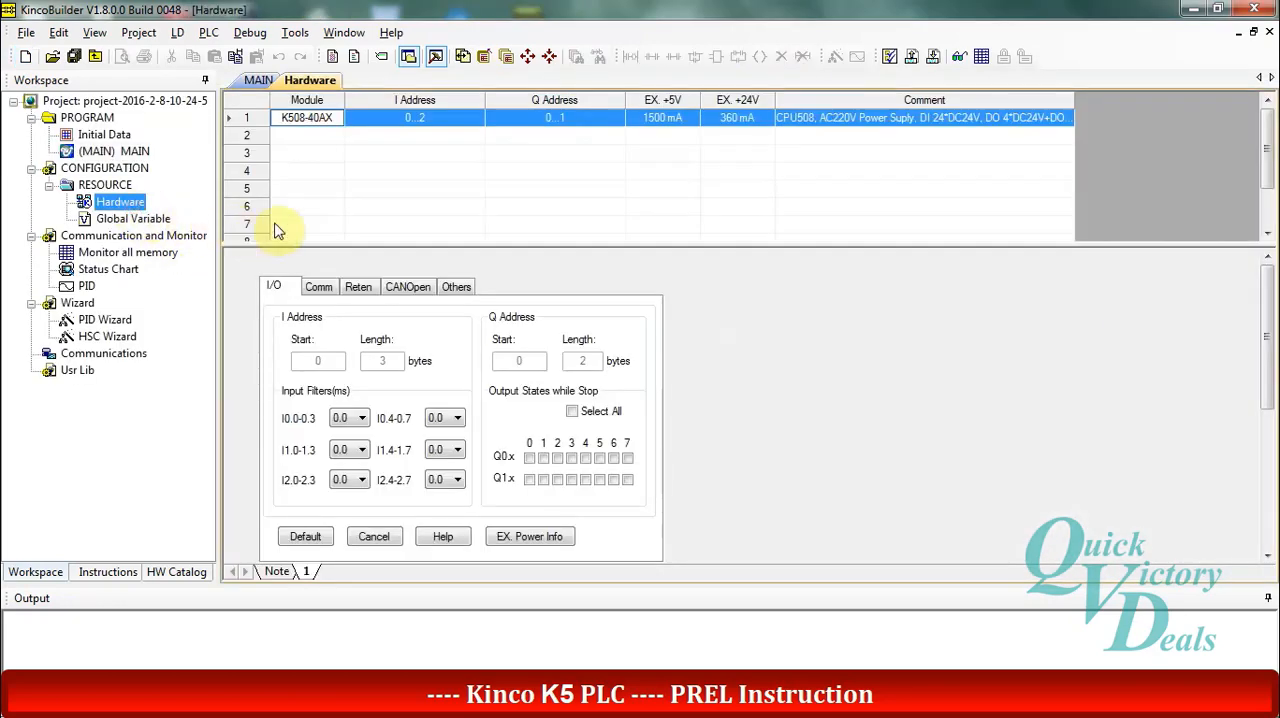
pyautogui.moveTo(305, 215)
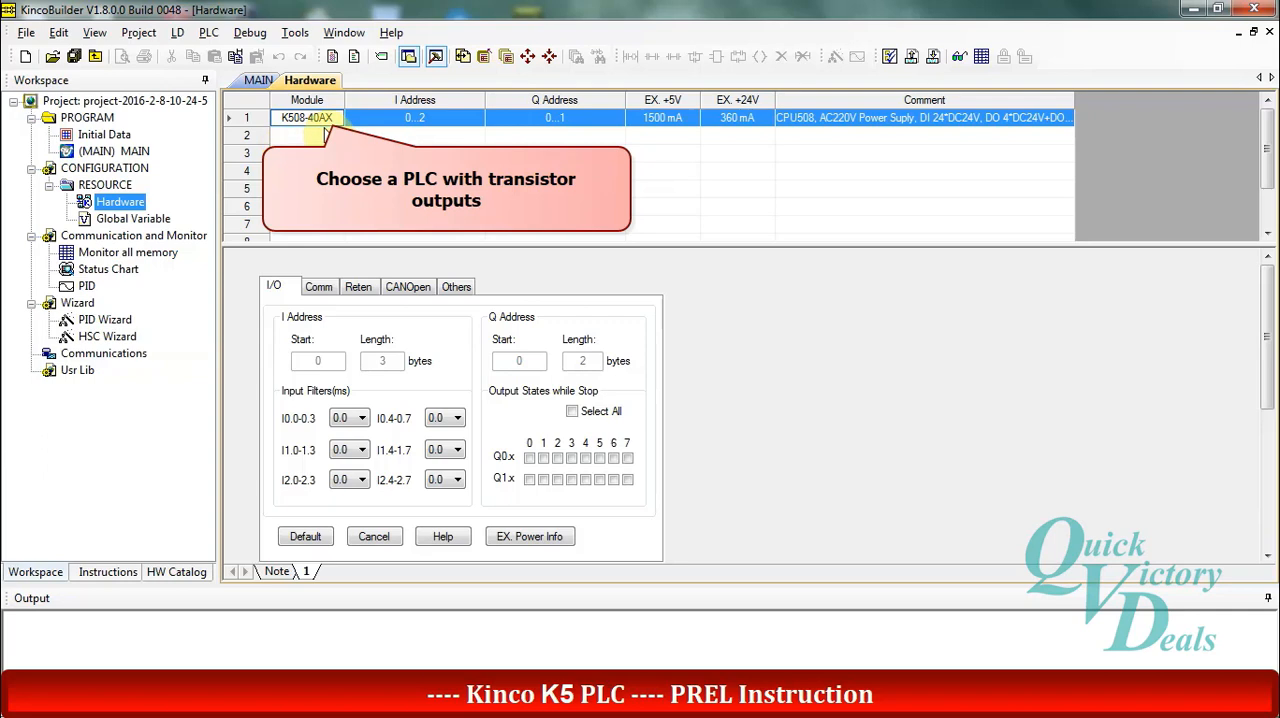
pyautogui.moveTo(318, 138)
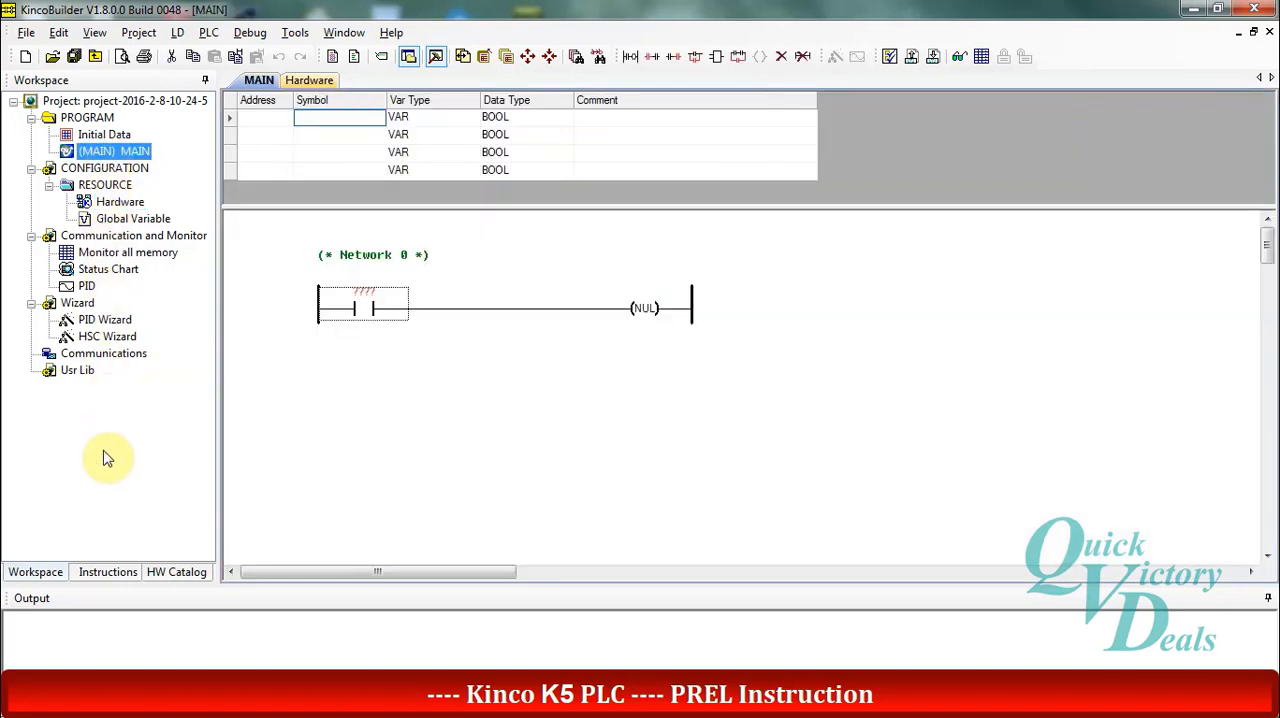
# Show the instruction library and expand the Position Control group listing PREL.
pyautogui.click(107, 571)
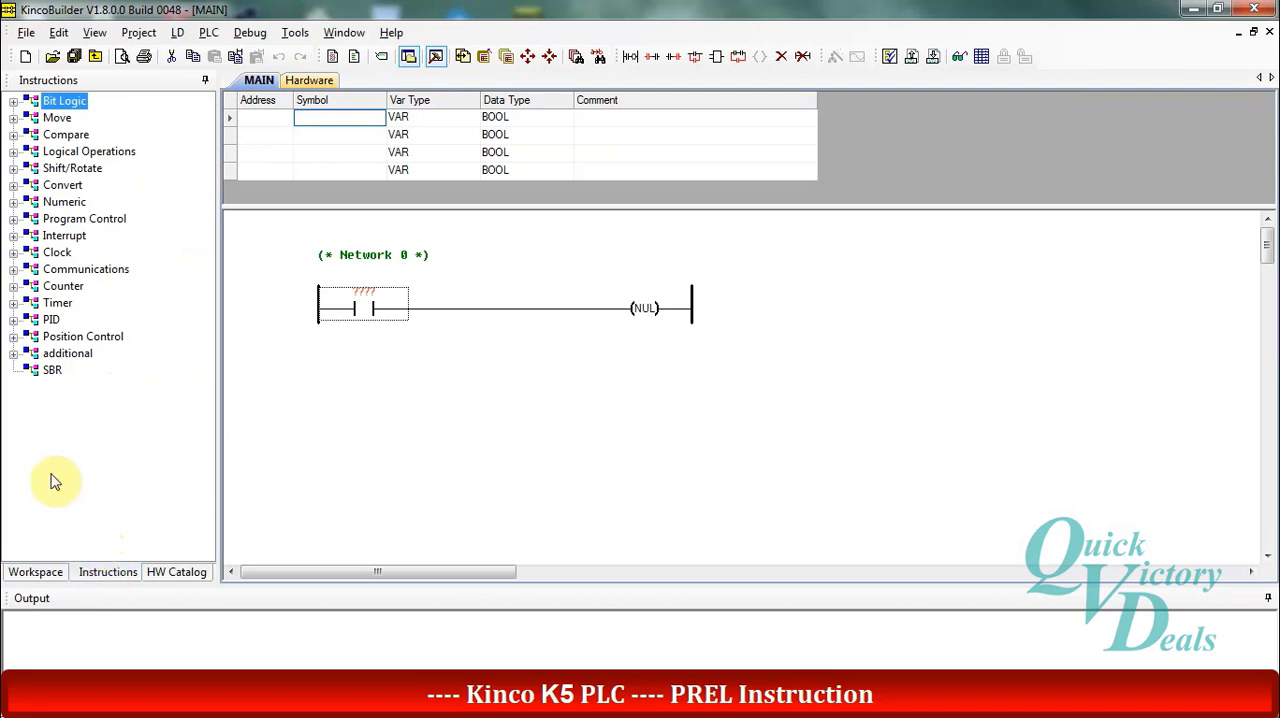
pyautogui.click(16, 336)
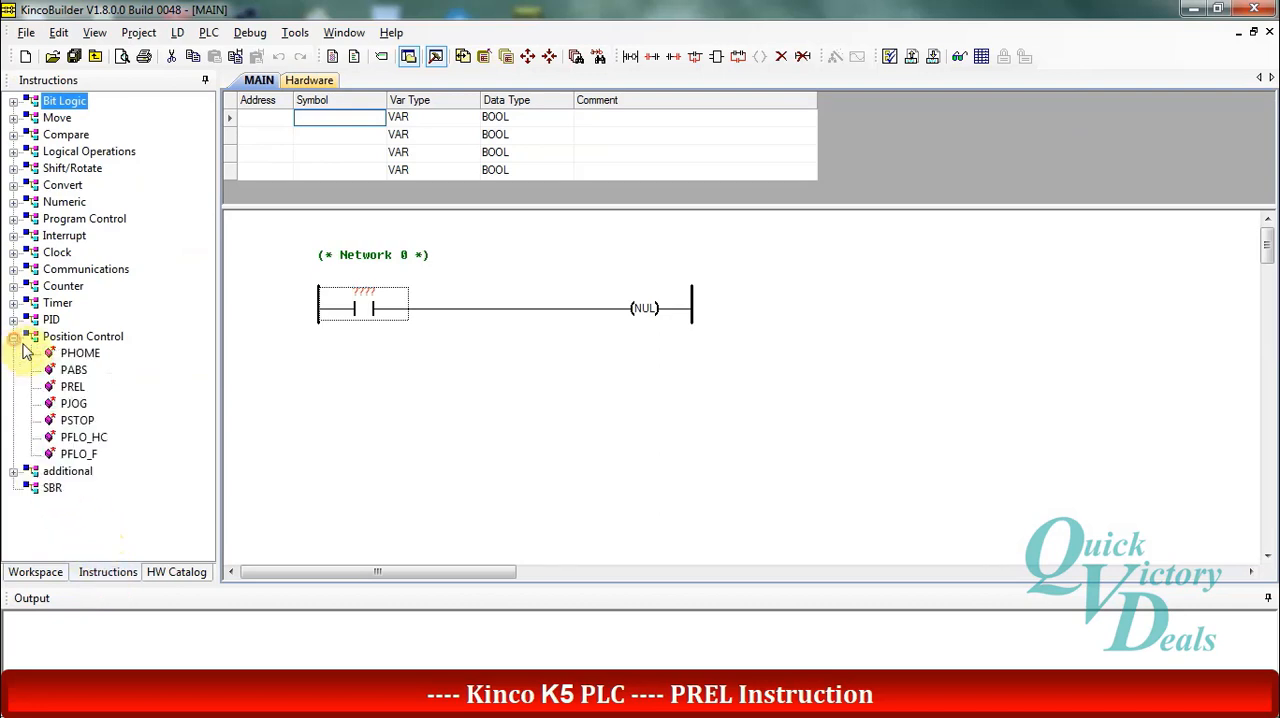
pyautogui.moveTo(72, 387)
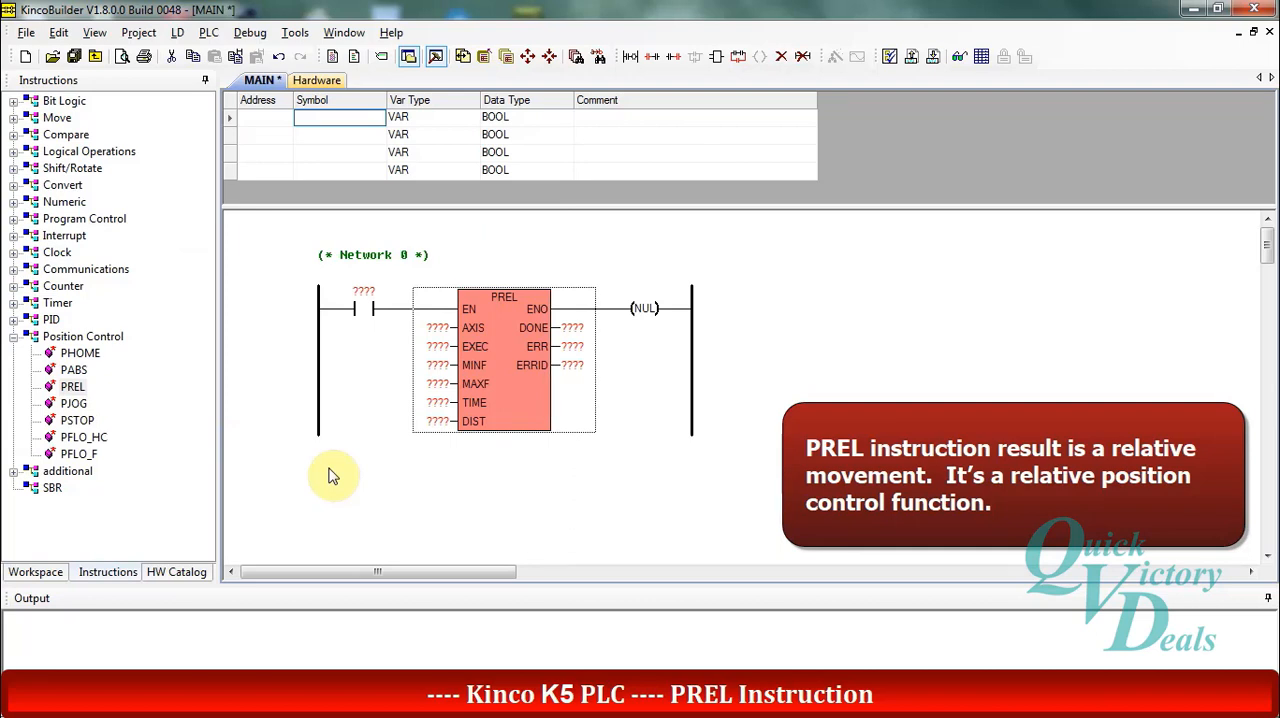
pyautogui.moveTo(378, 456)
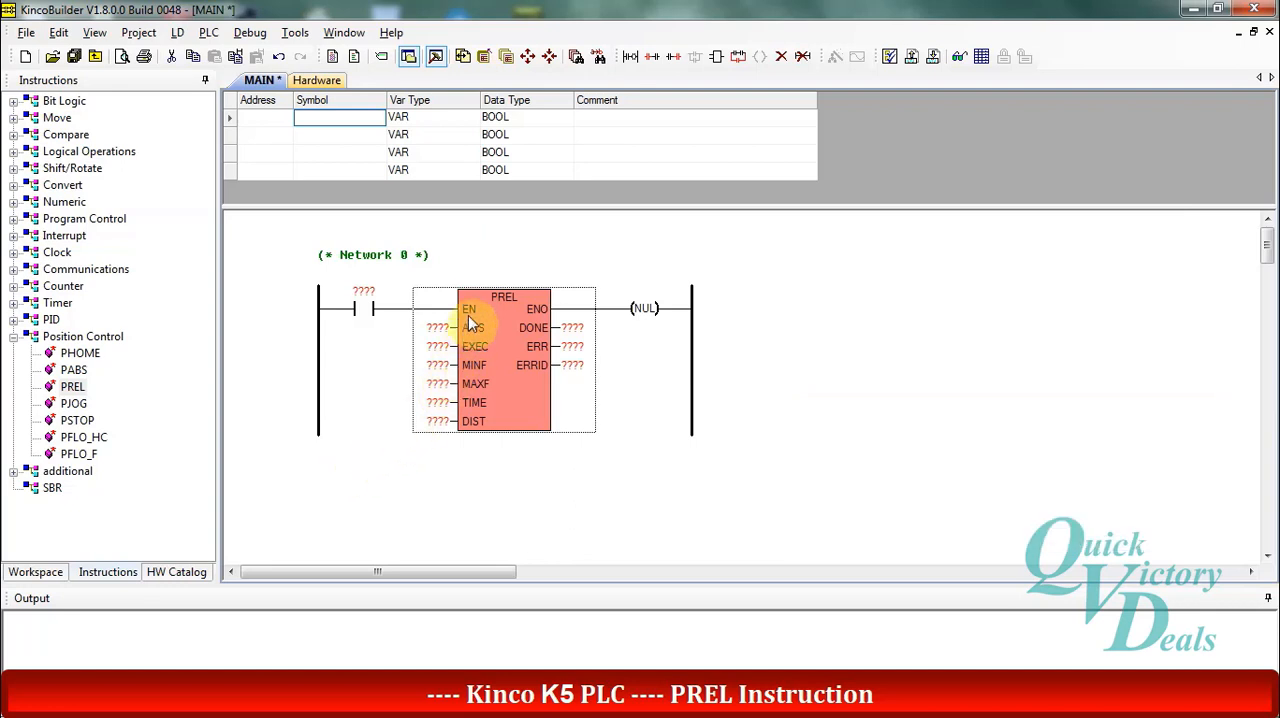
pyautogui.moveTo(468, 308)
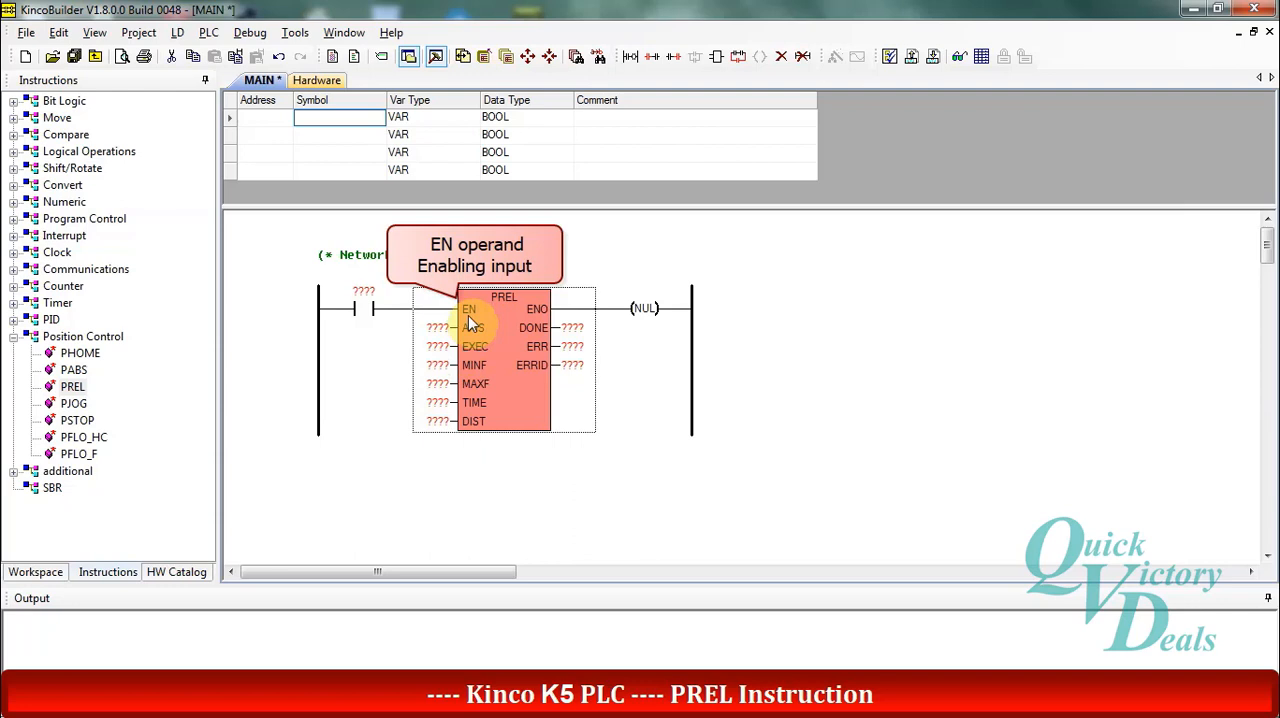
pyautogui.moveTo(471, 338)
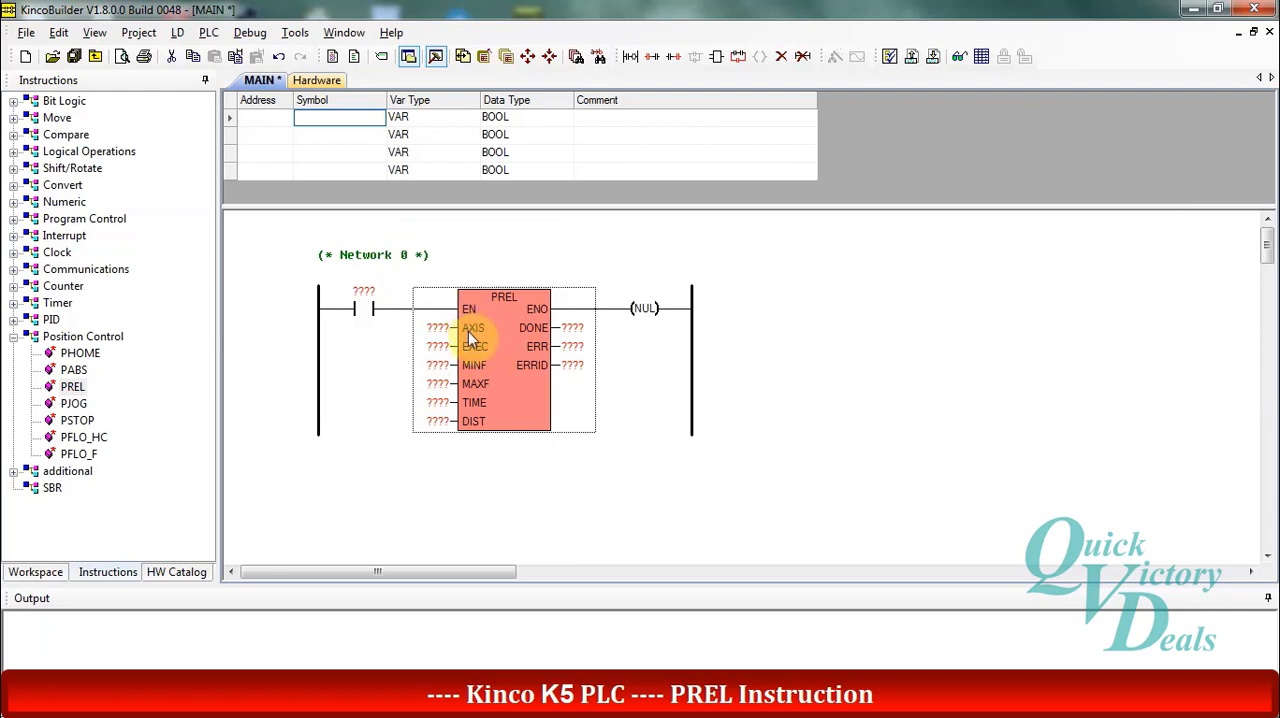
pyautogui.moveTo(472, 328)
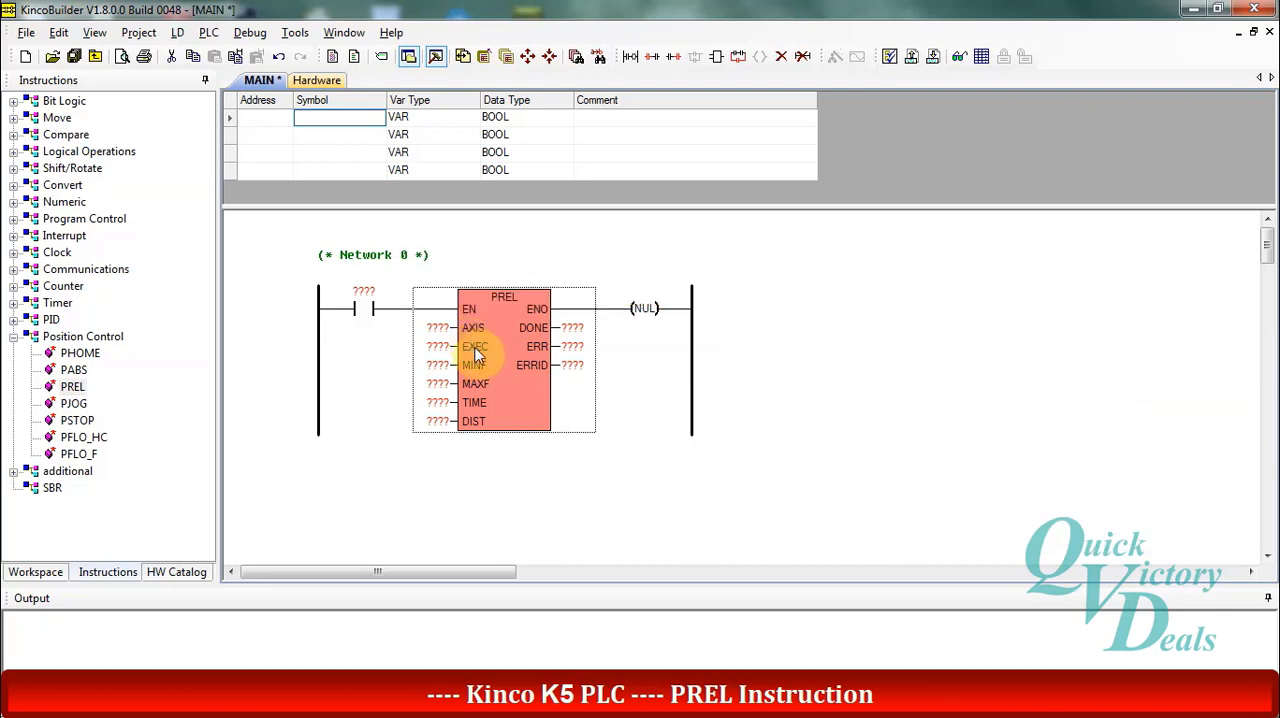
pyautogui.moveTo(475, 347)
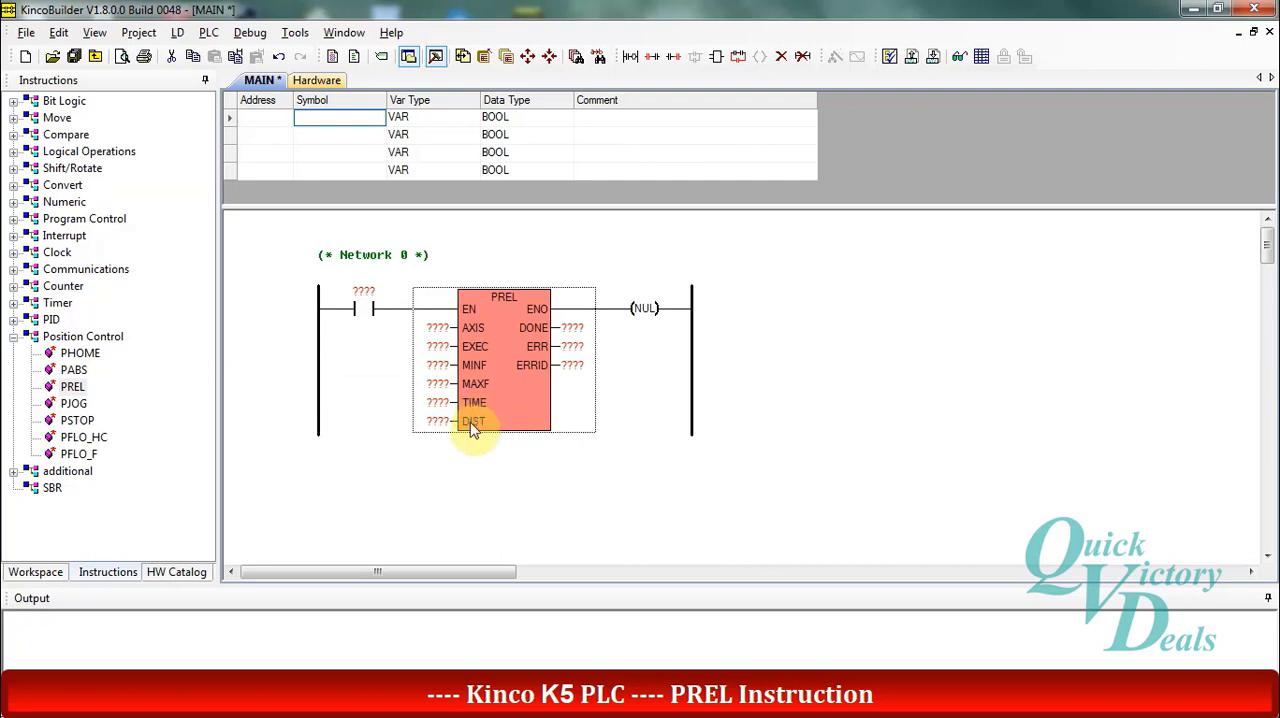
pyautogui.moveTo(474, 421)
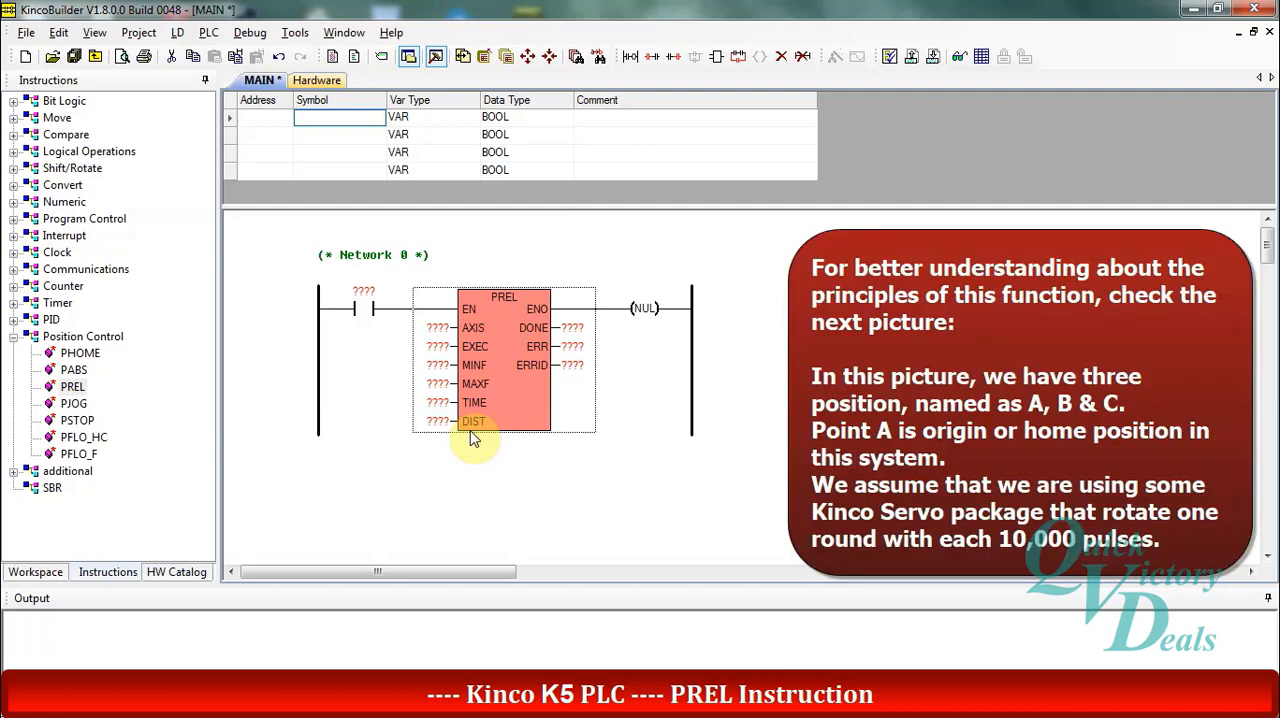
pyautogui.moveTo(483, 445)
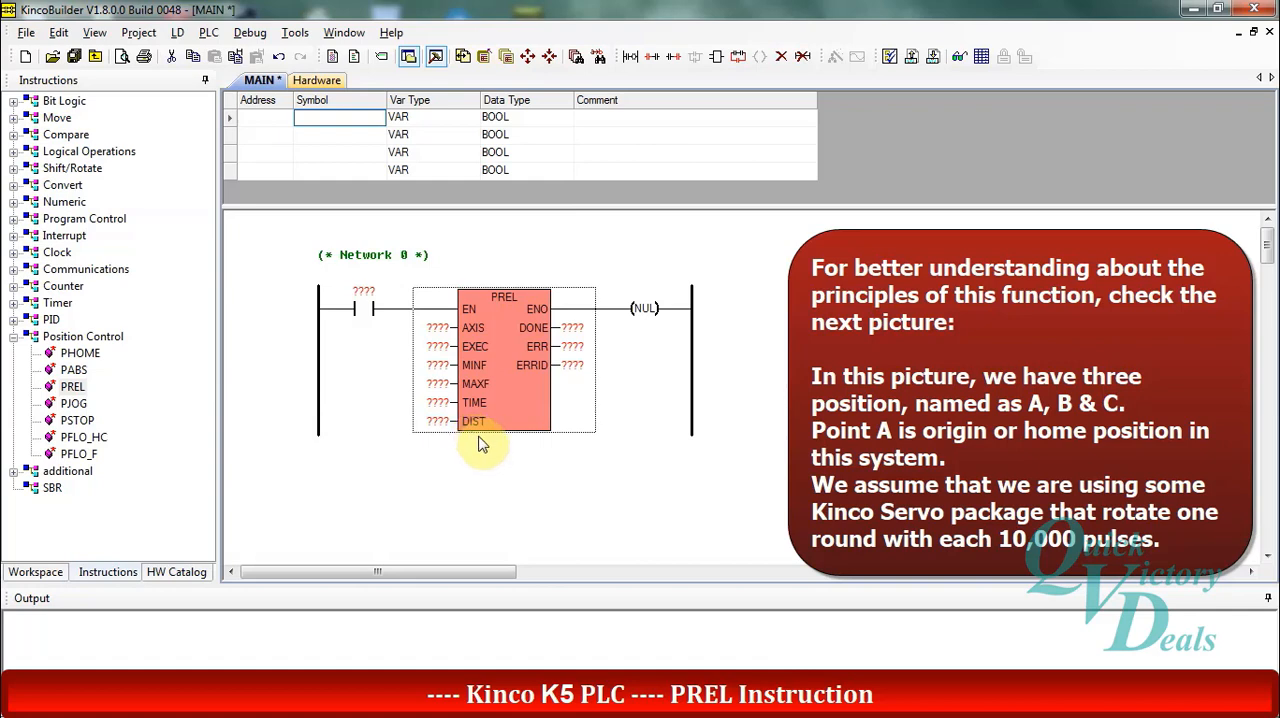
pyautogui.moveTo(490, 450)
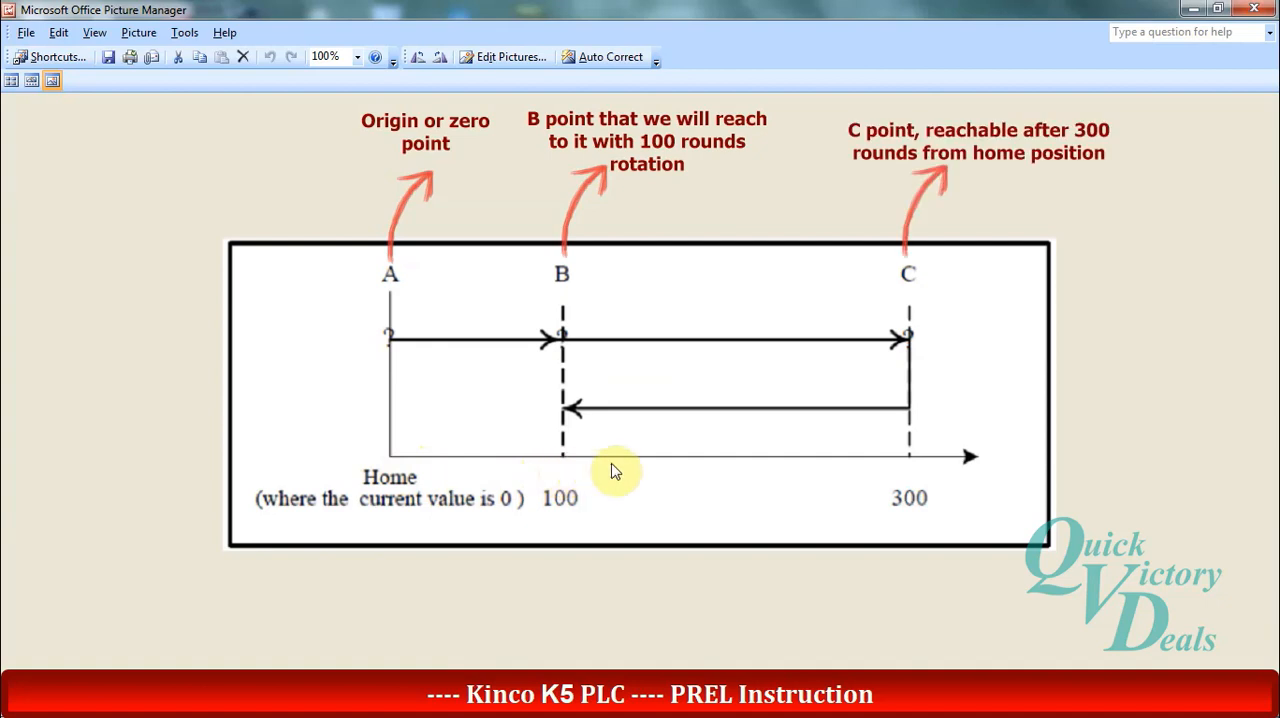
pyautogui.moveTo(918, 475)
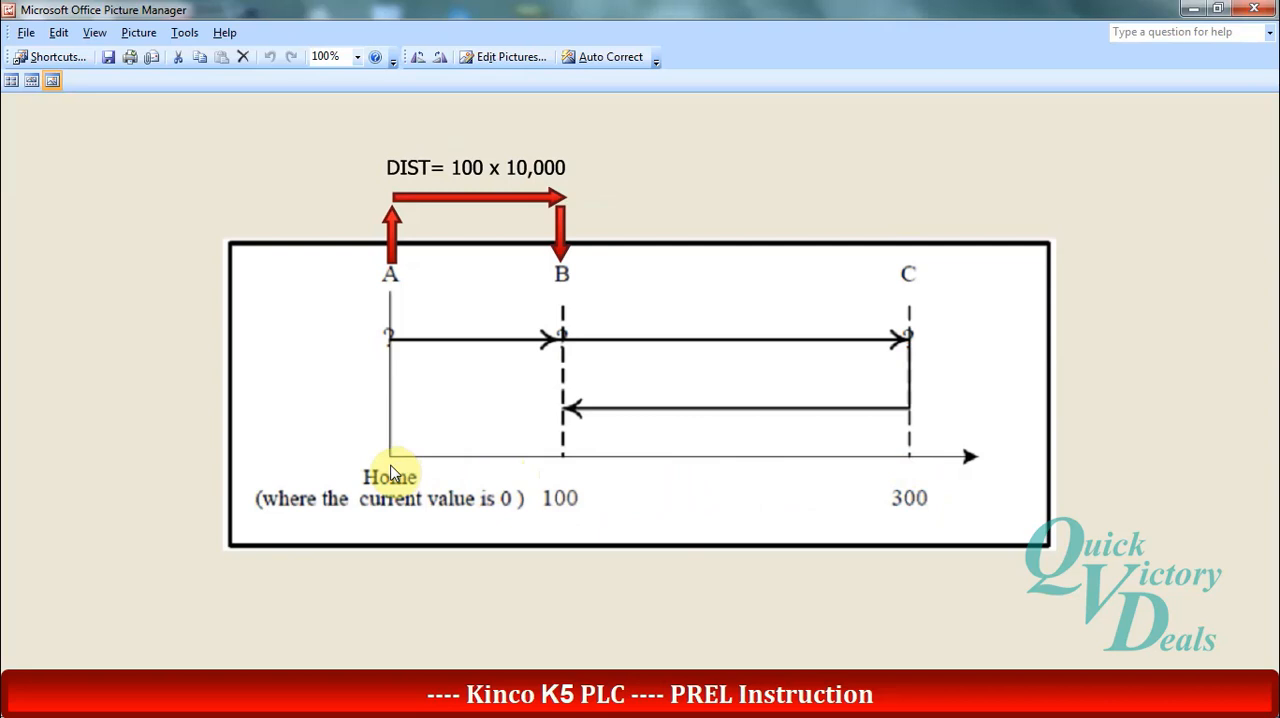
pyautogui.moveTo(535, 470)
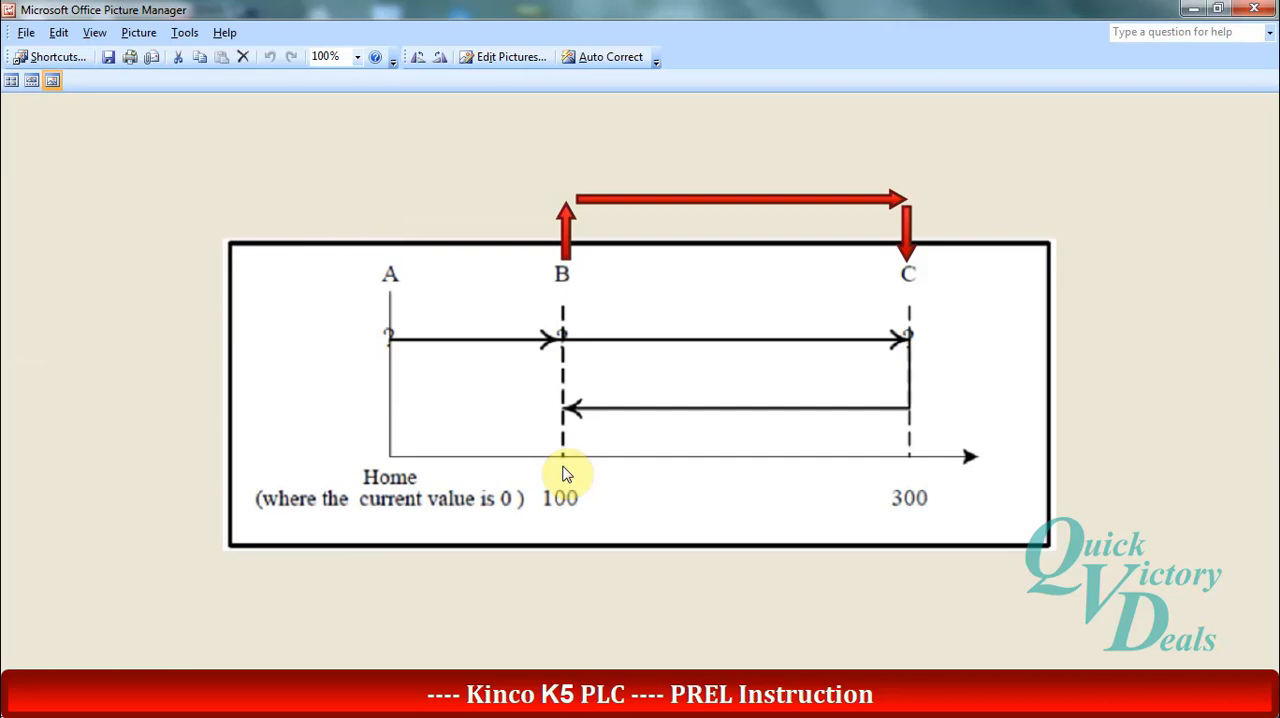
pyautogui.moveTo(730, 470)
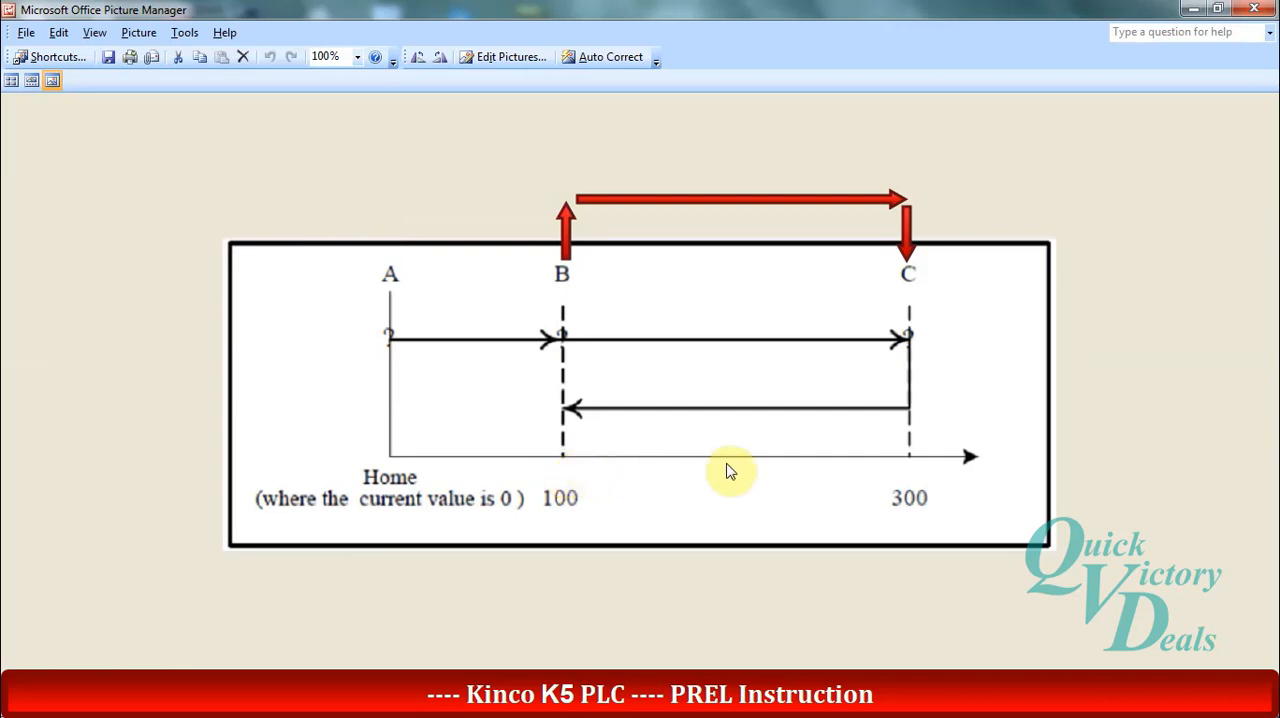
pyautogui.moveTo(908, 470)
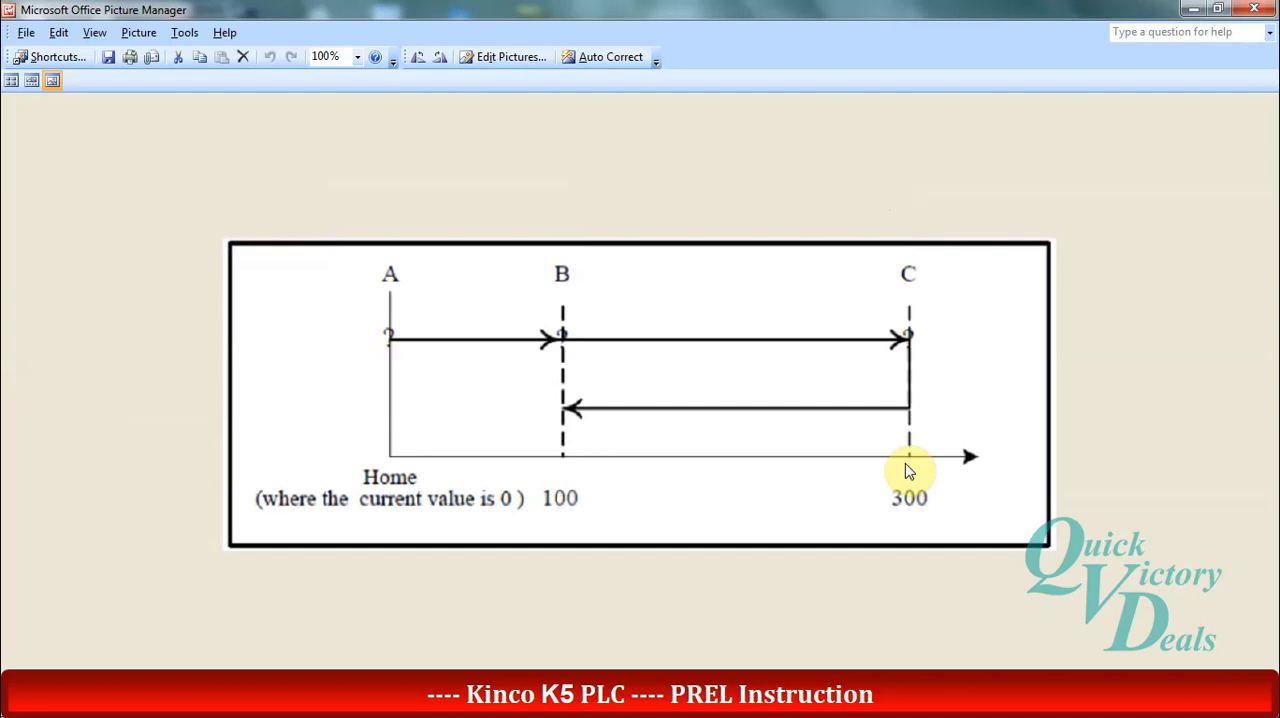
pyautogui.moveTo(565, 483)
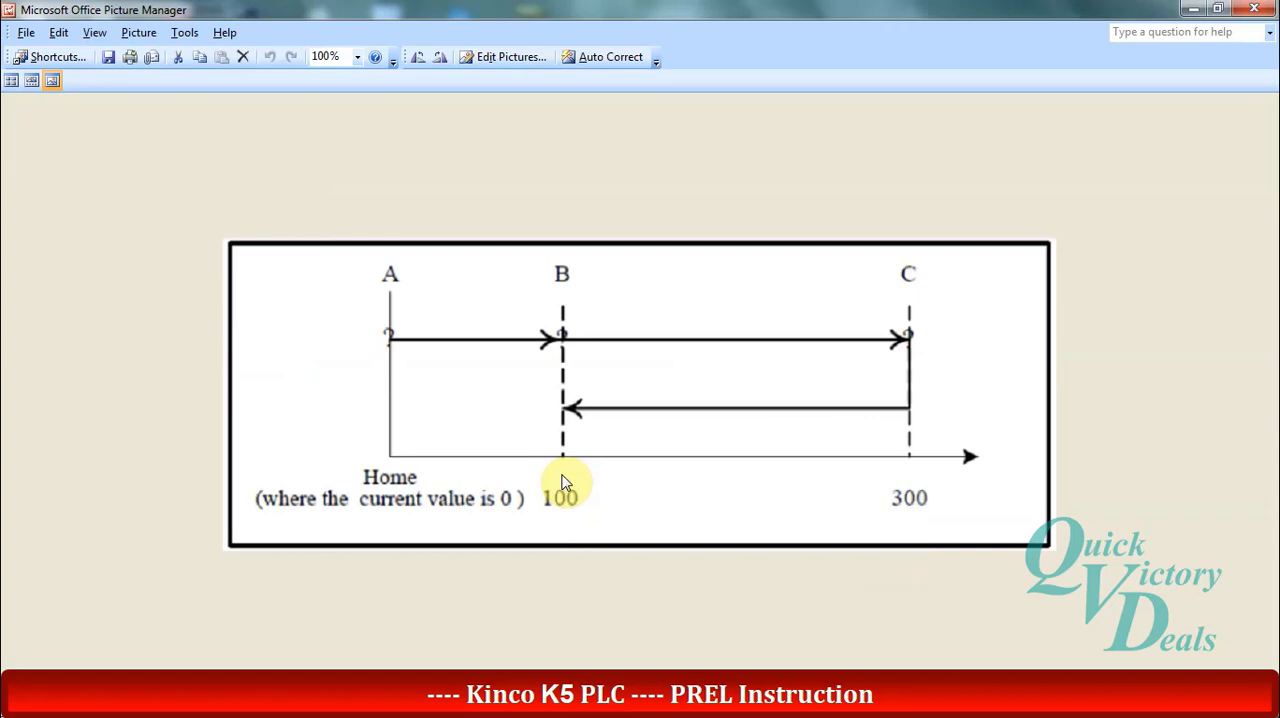
pyautogui.moveTo(565, 481)
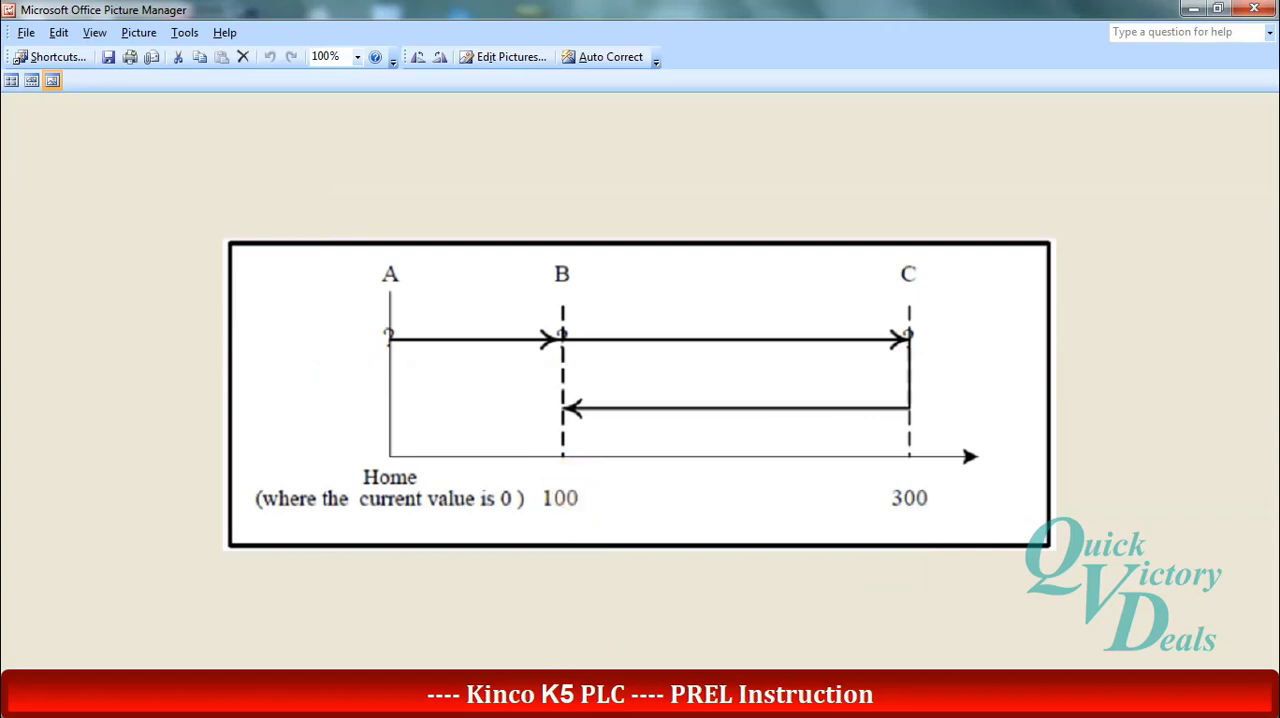
# Bring up the F1 help topic for PREL from its ERRID operand in the ladder.
pyautogui.click(500, 500)
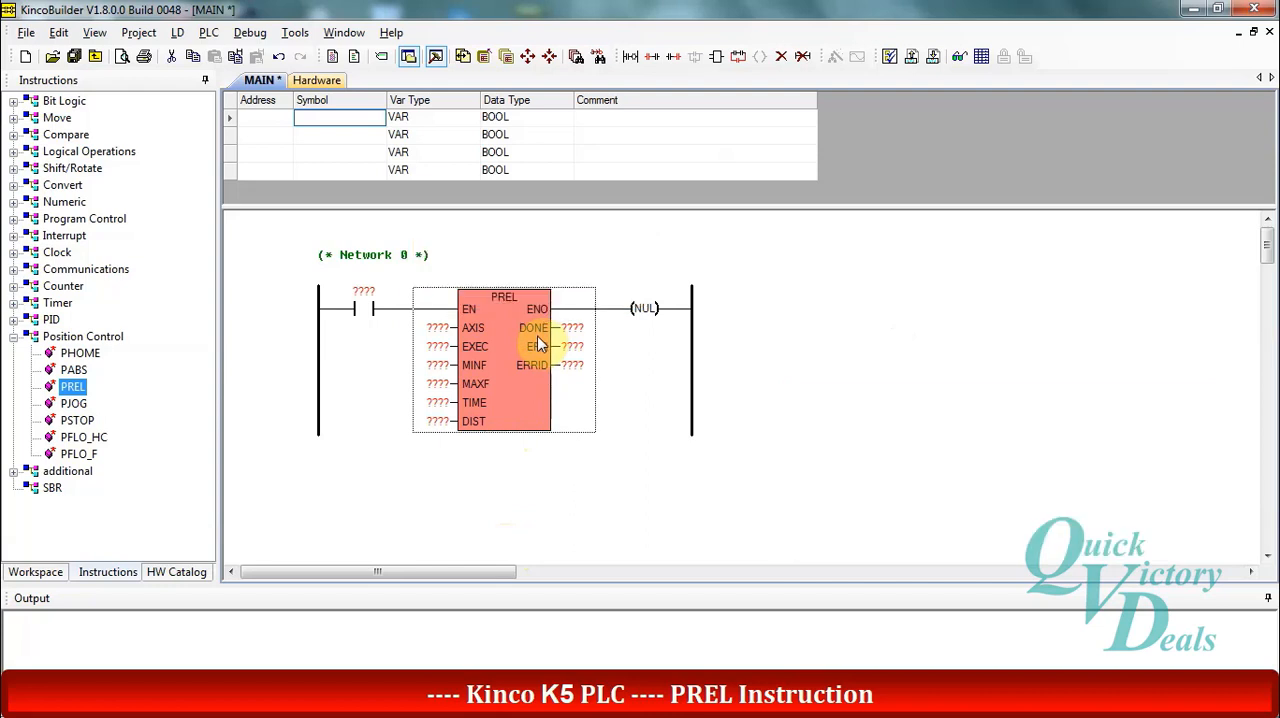
pyautogui.moveTo(537, 346)
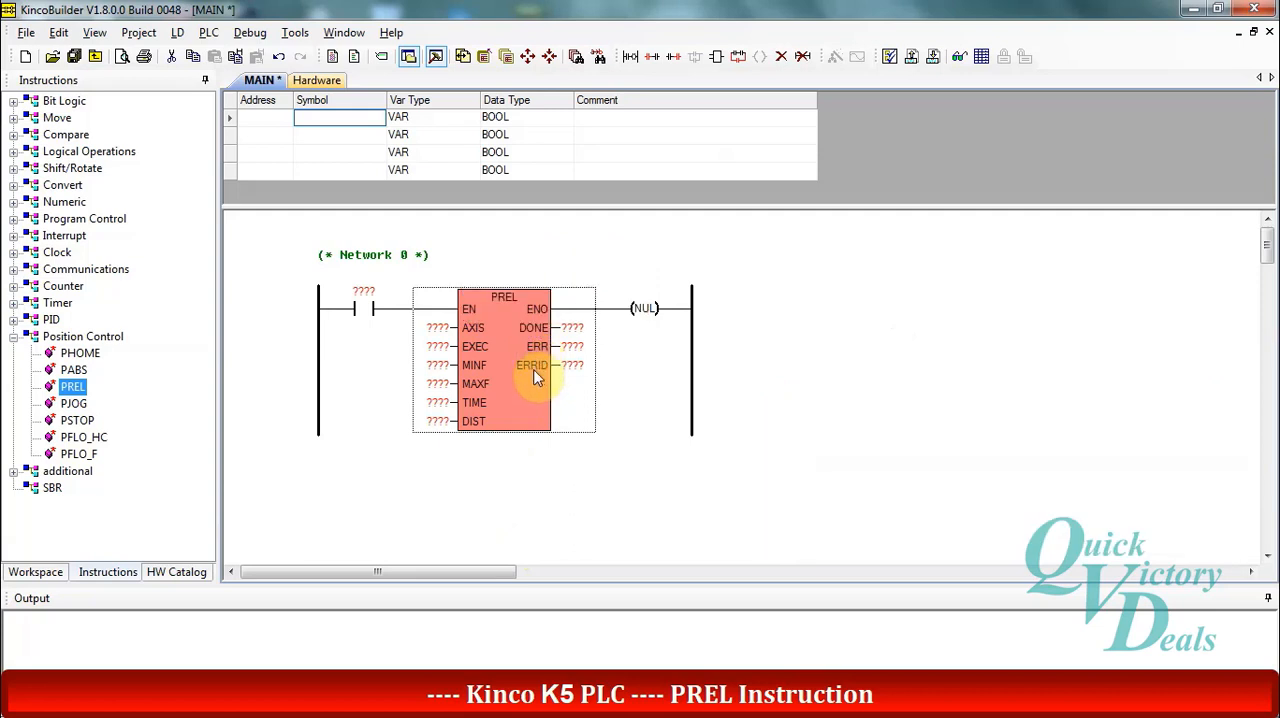
pyautogui.moveTo(533, 365)
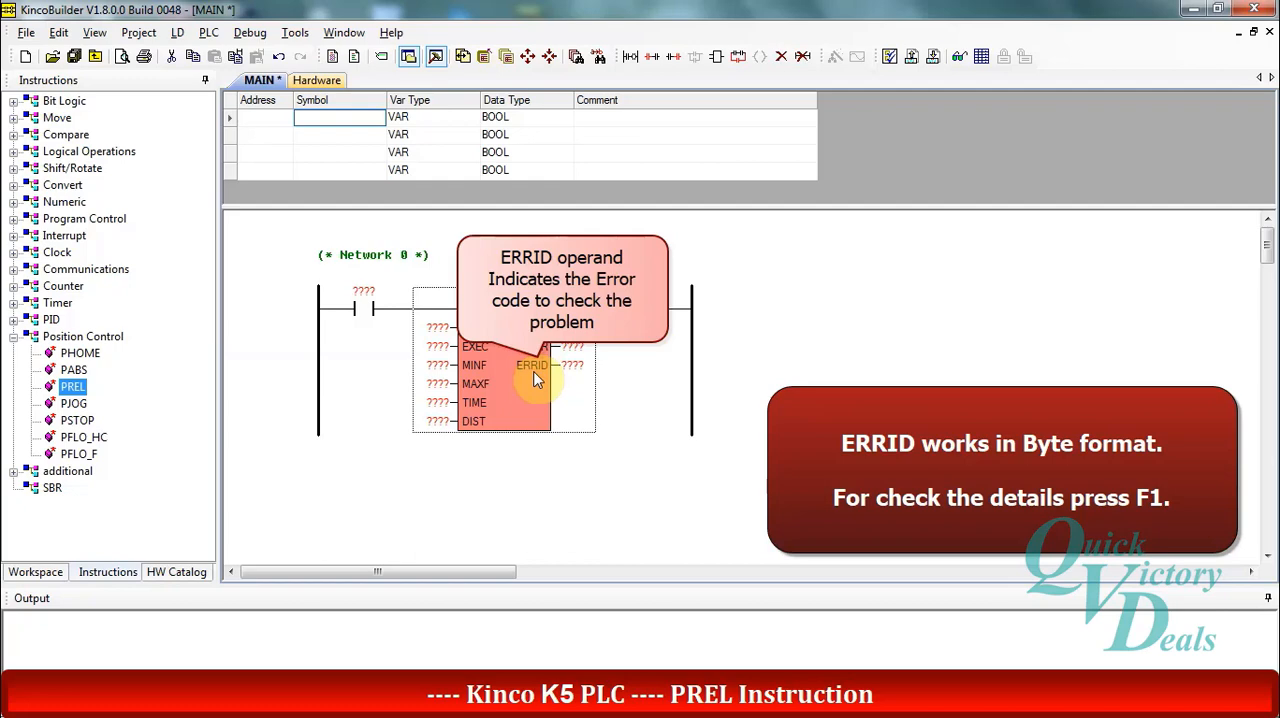
pyautogui.press('f1')
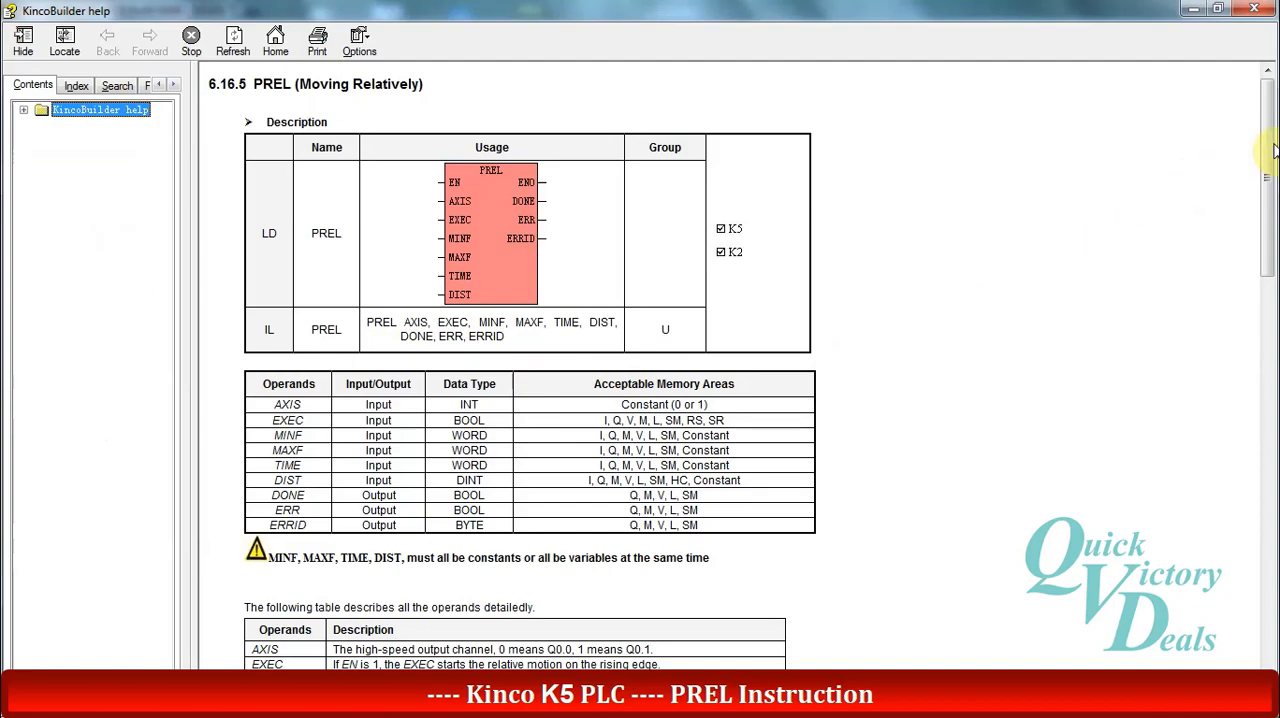
# Read down the PREL topic and go to the 6.16 Position Control chapter page.
pyautogui.scroll(-3)
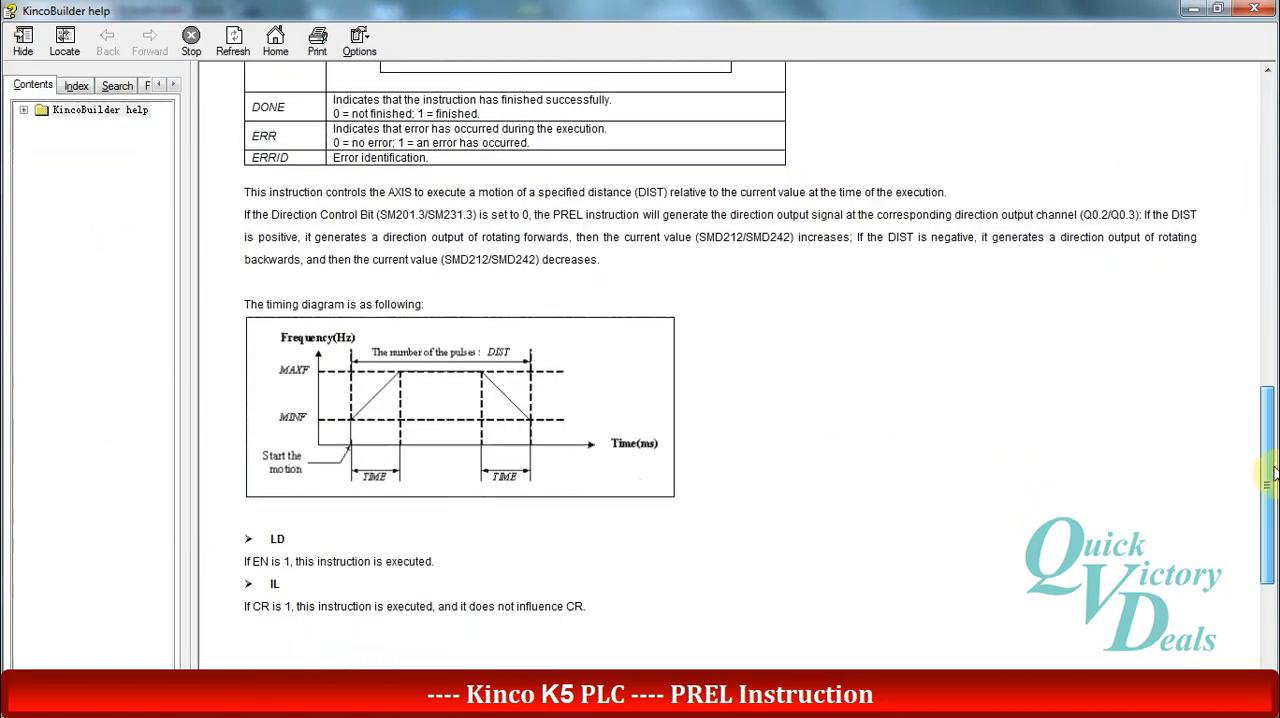
pyautogui.scroll(-3)
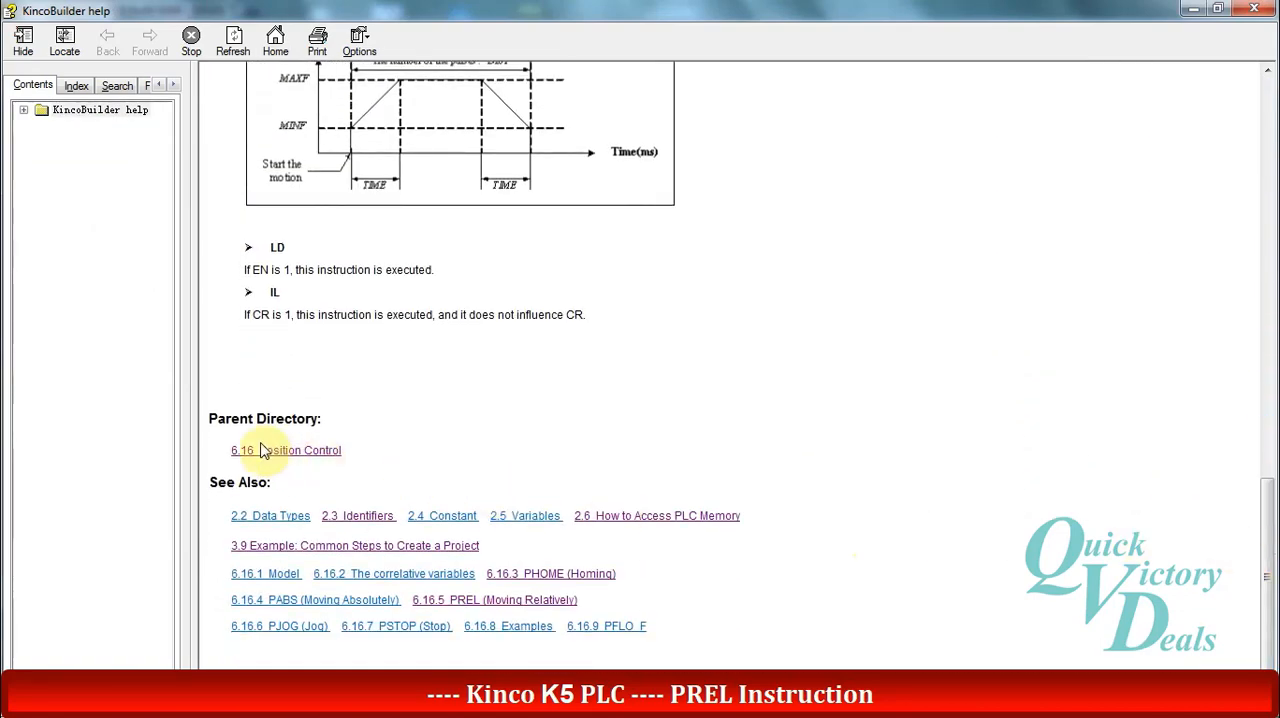
pyautogui.click(286, 450)
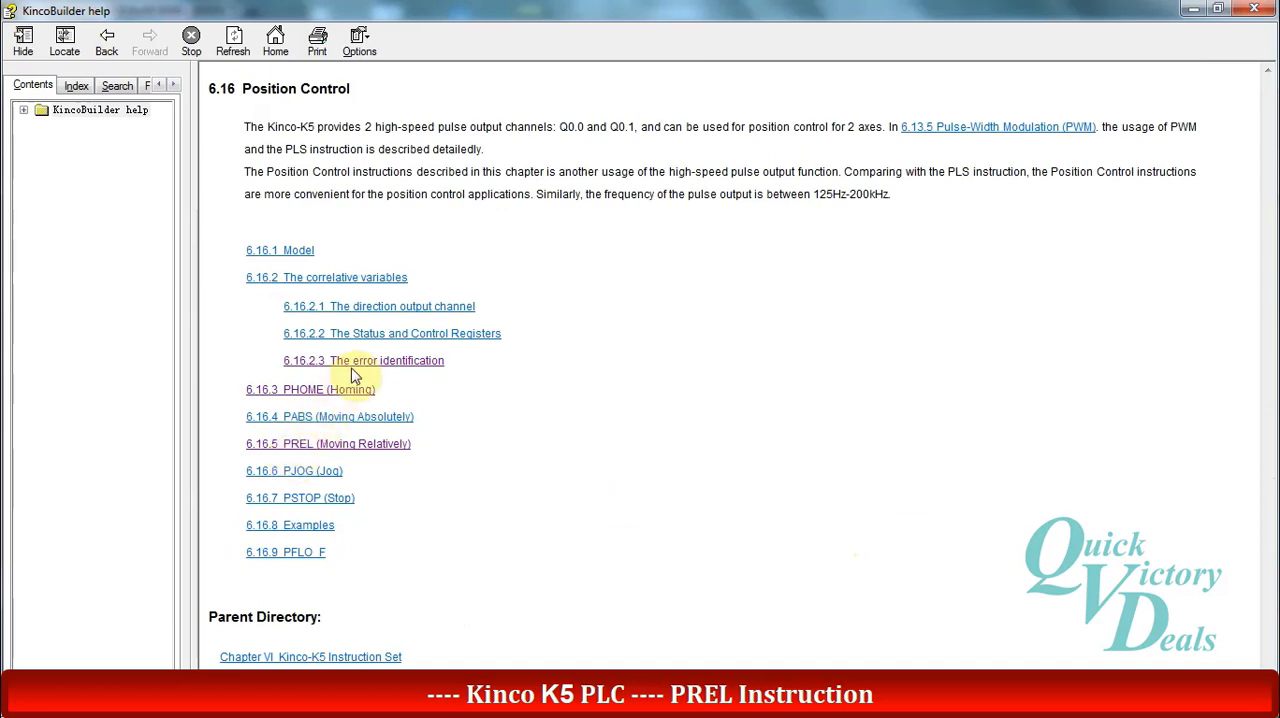
# Open the 6.16.2.3 error identification topic listing error codes 0 to 5.
pyautogui.click(363, 360)
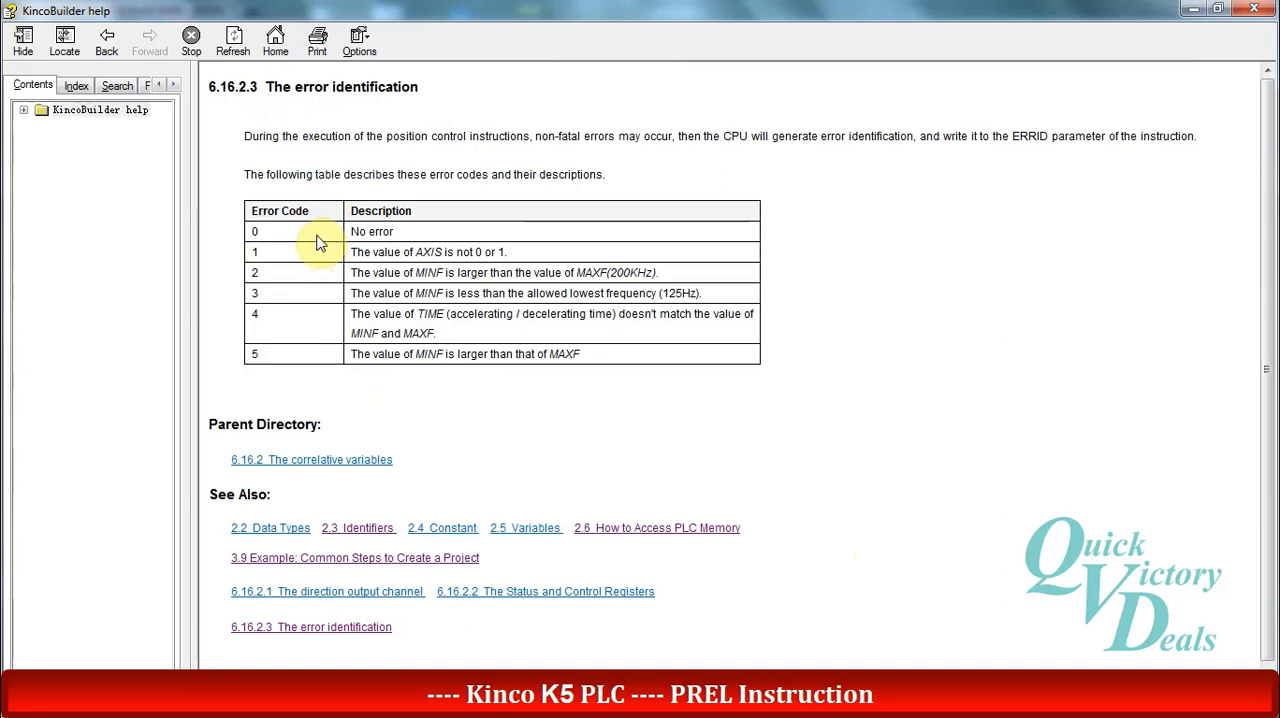
pyautogui.moveTo(316, 252)
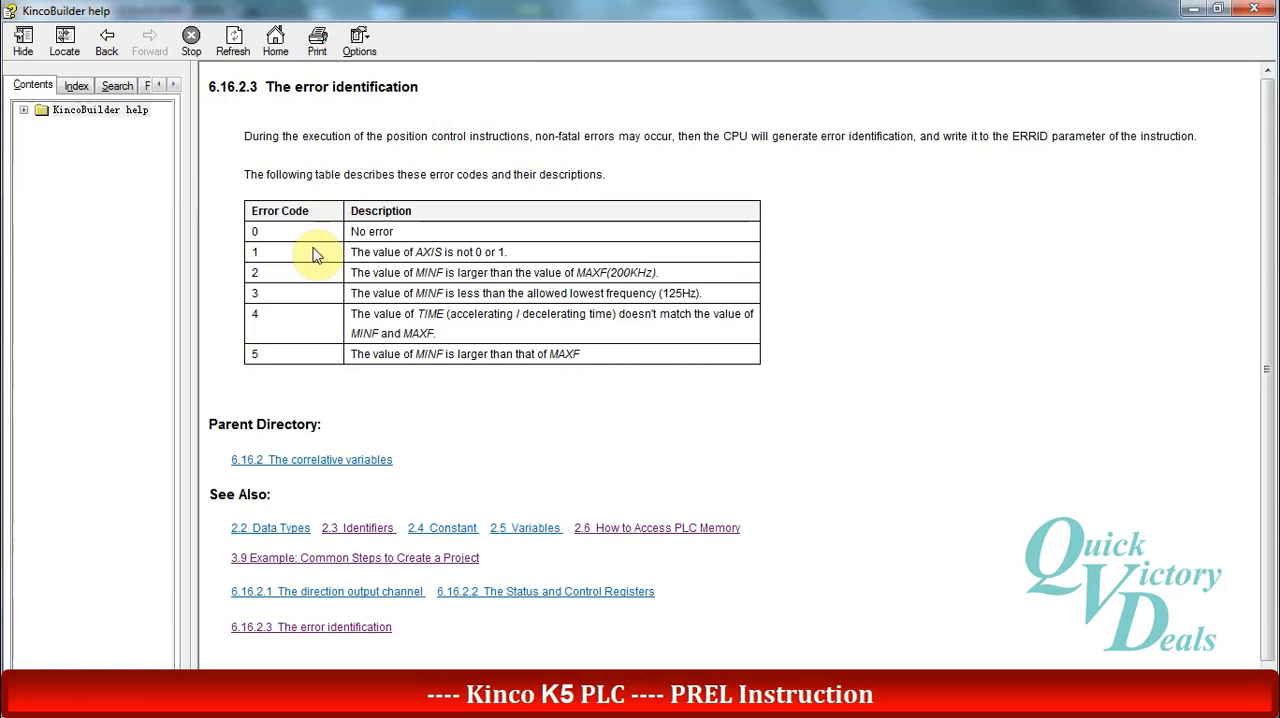
pyautogui.moveTo(315, 272)
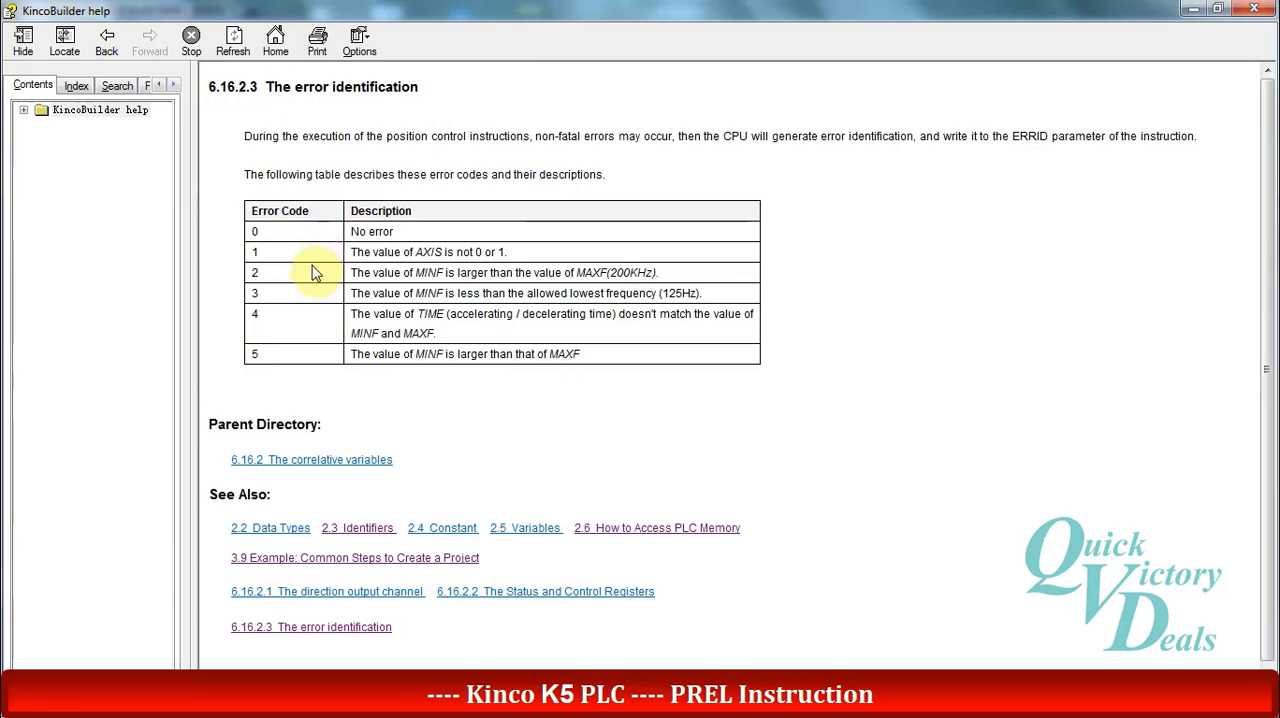
pyautogui.moveTo(315, 280)
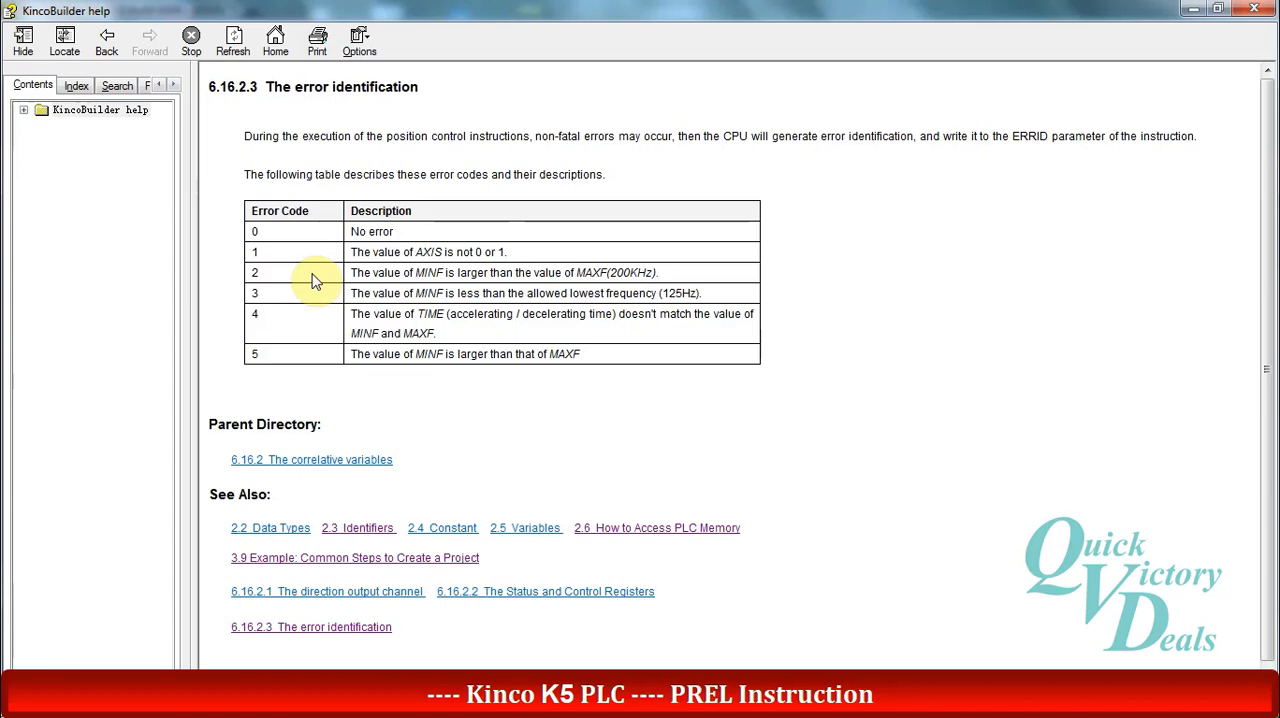
pyautogui.moveTo(313, 302)
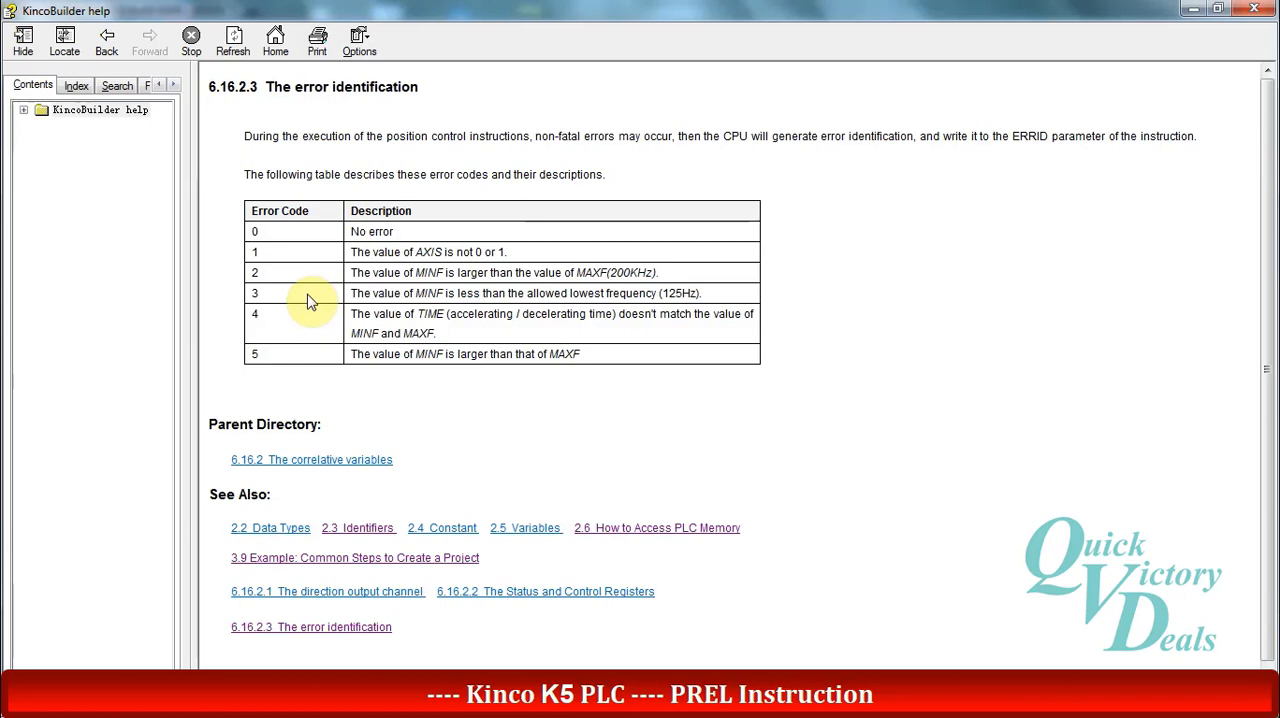
pyautogui.moveTo(310, 324)
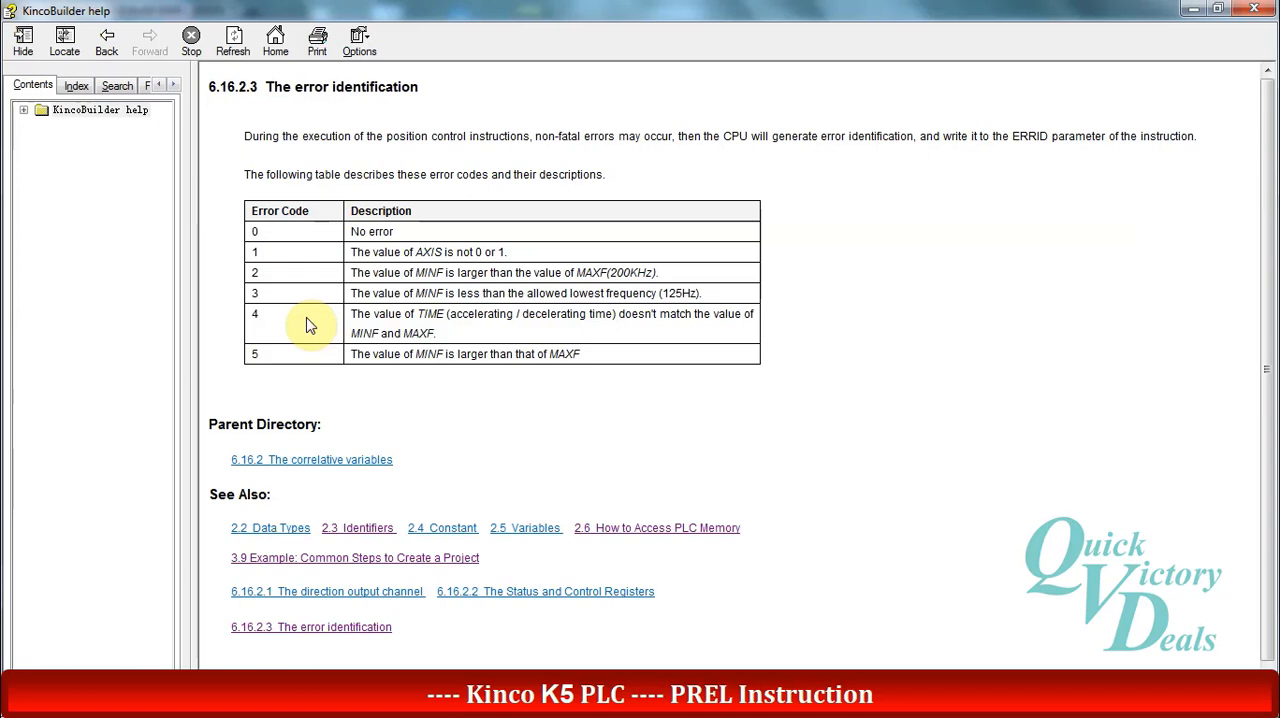
pyautogui.moveTo(305, 359)
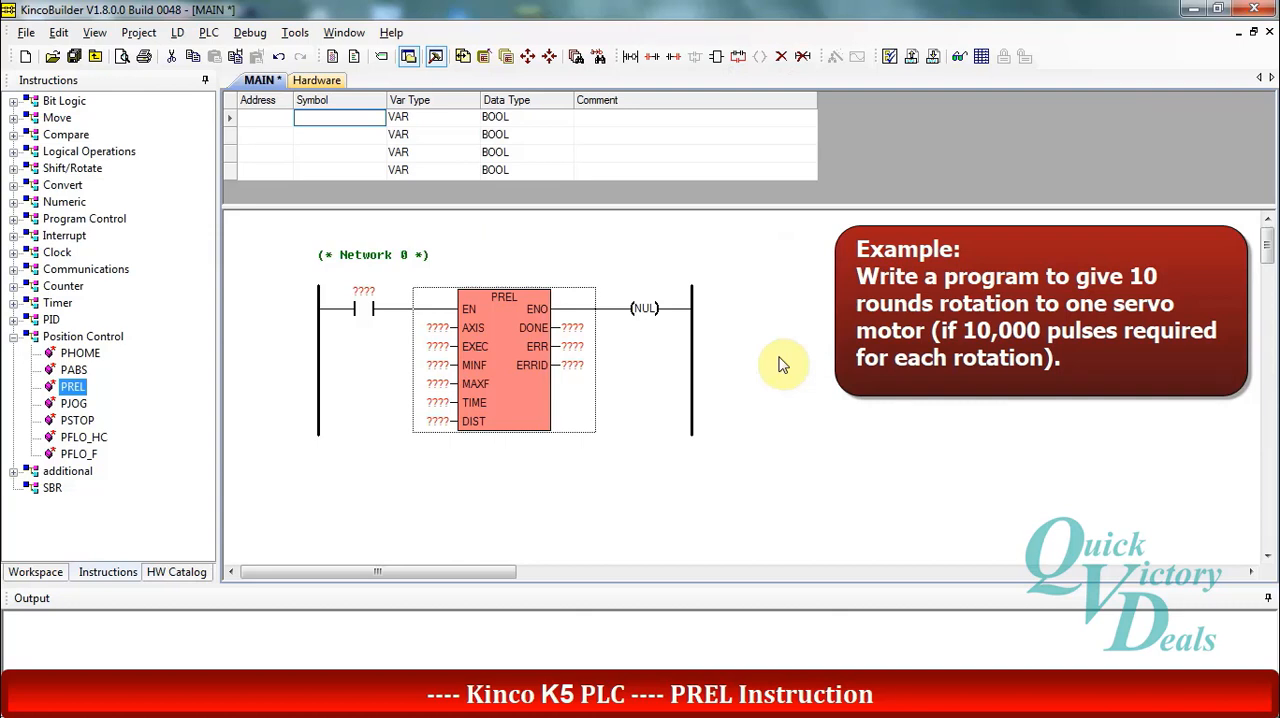
pyautogui.moveTo(768, 362)
pyautogui.write('%SM0.0')
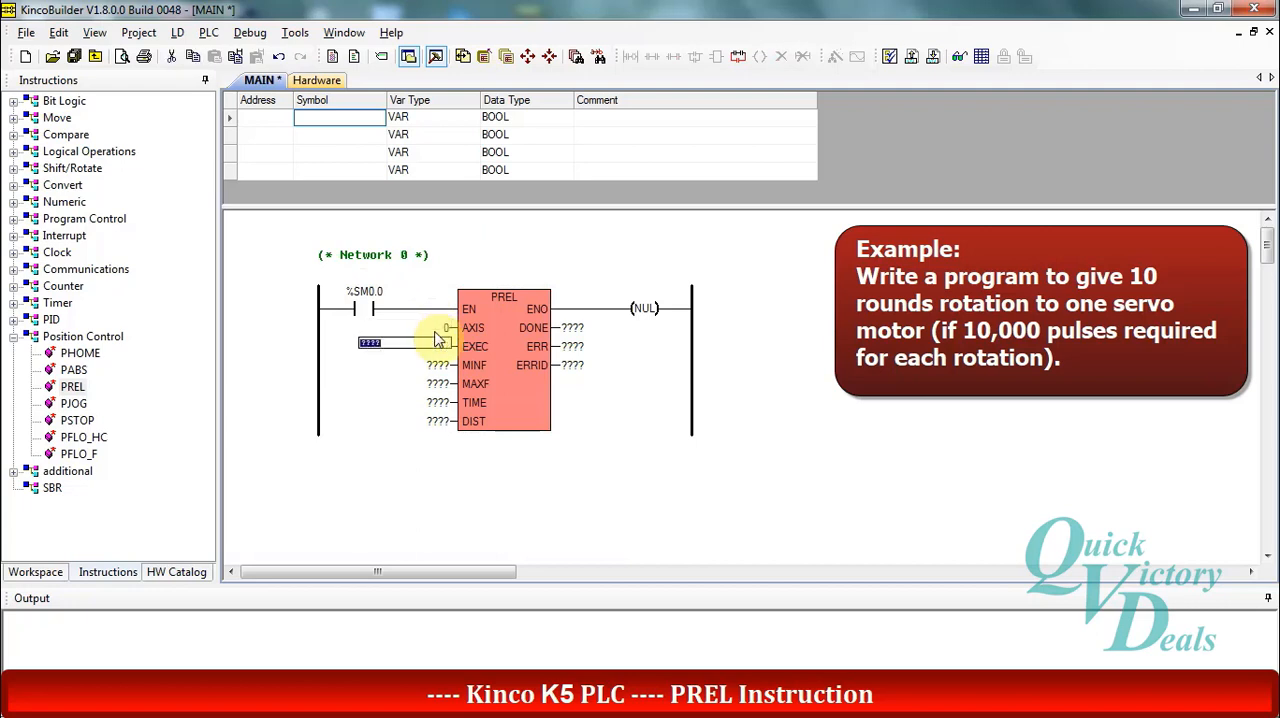
# Assign EXEC I0.0, MINF W#5000, MAXF DW#10000, TIME W#1000, DIST DI#100000 and outputs M0.0, M0.1, MB1.
pyautogui.write('10.0')
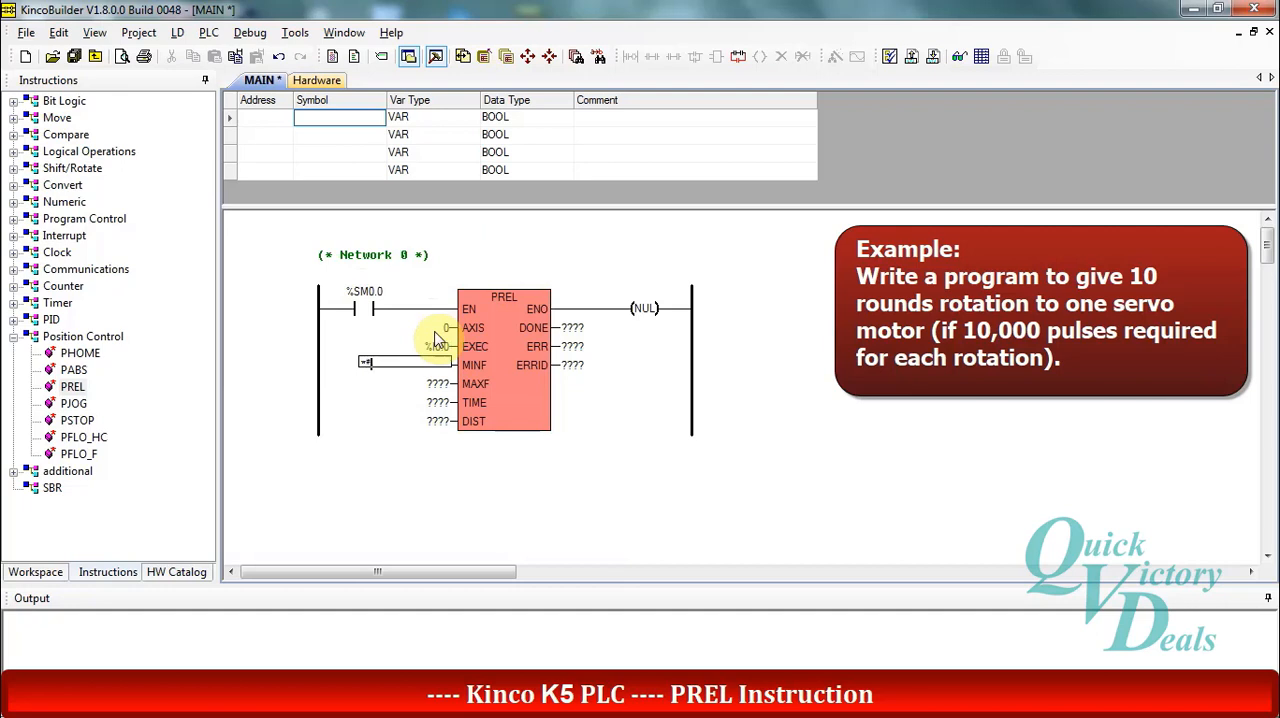
pyautogui.write('5000')
pyautogui.click(440, 383)
pyautogui.write('DW#10000')
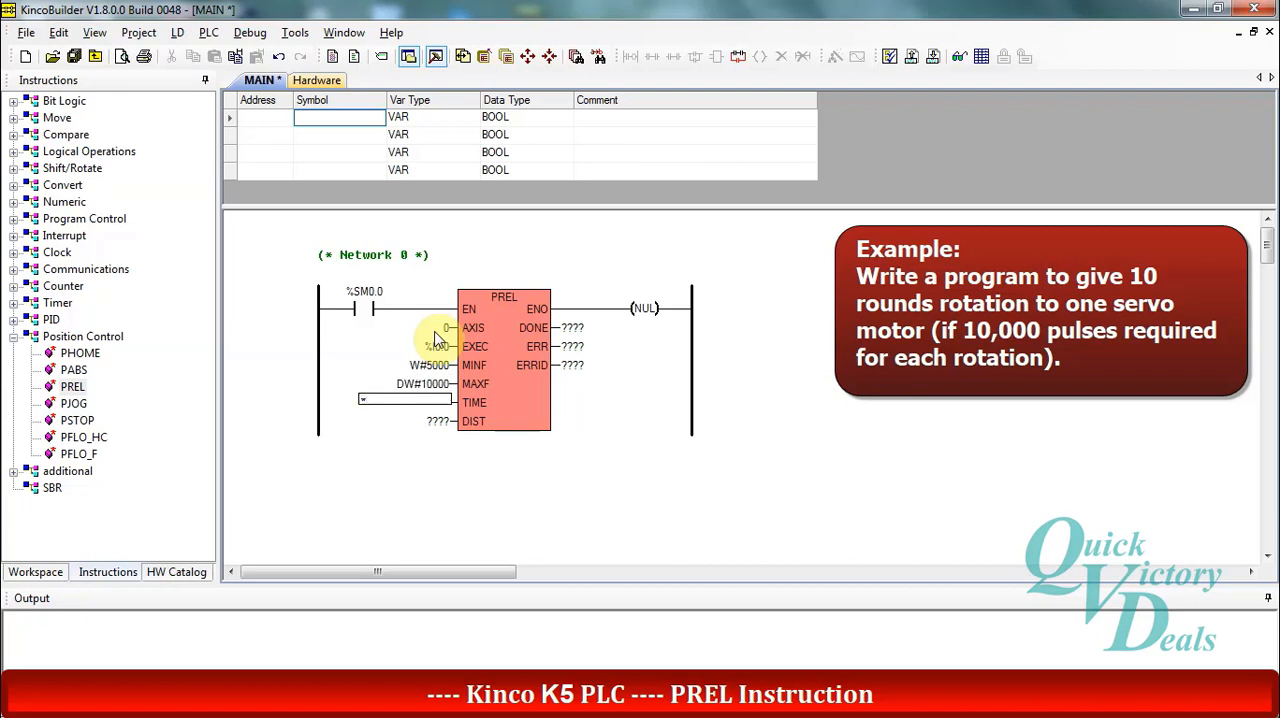
pyautogui.write('w#10')
pyautogui.click(578, 327)
pyautogui.write('%M0.0')
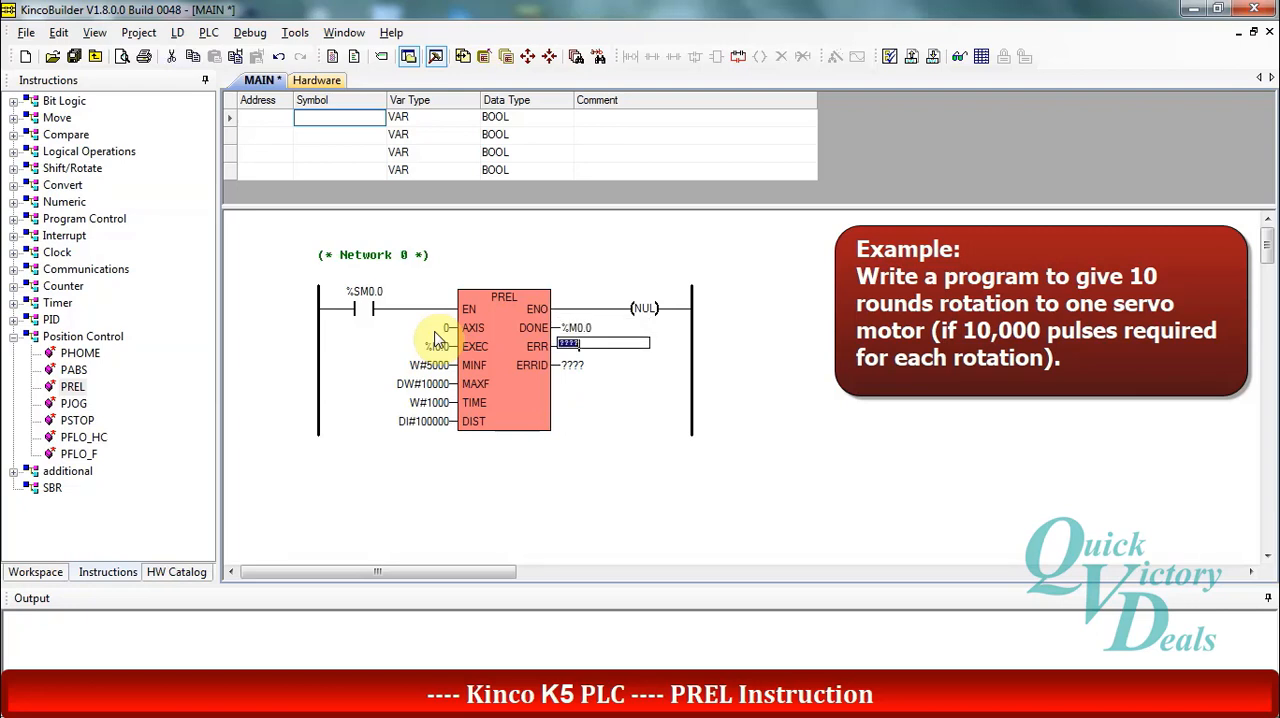
pyautogui.write('m0.1')
pyautogui.click(589, 365)
pyautogui.write('%MB1')
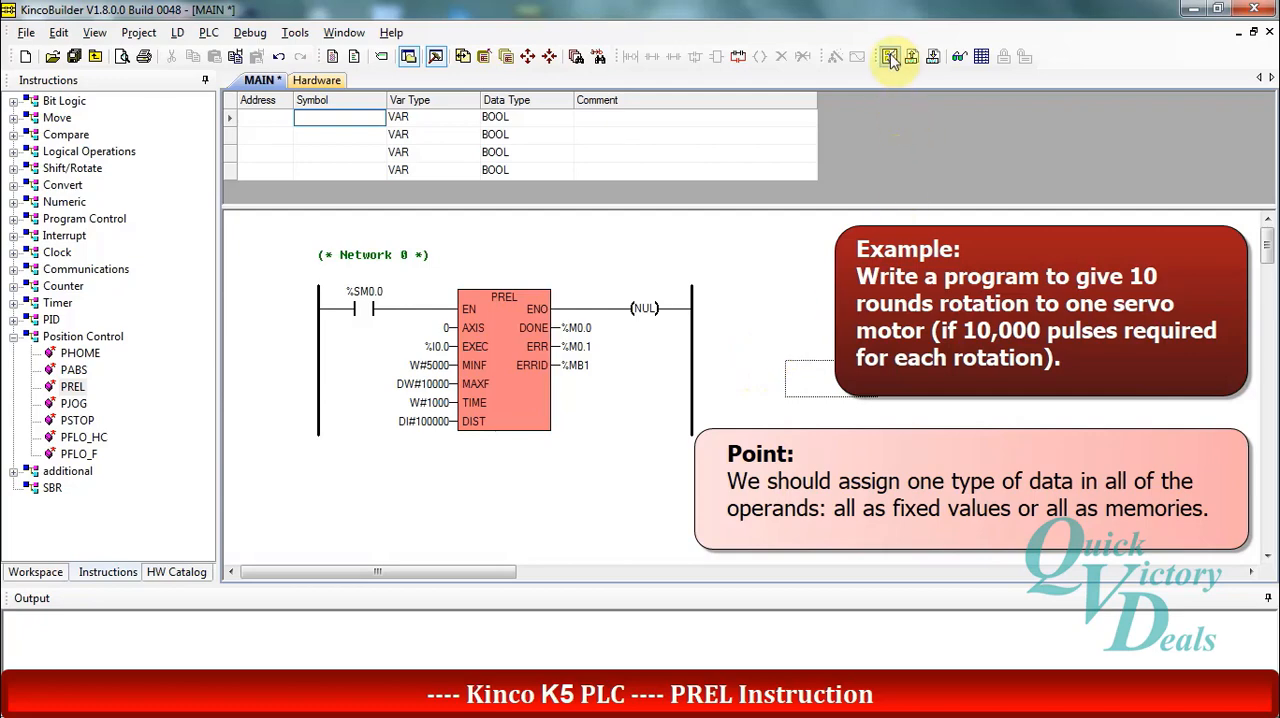
# Compile MAIN with 0 errors and download it to the connected CPU508 PLC.
pyautogui.click(890, 56)
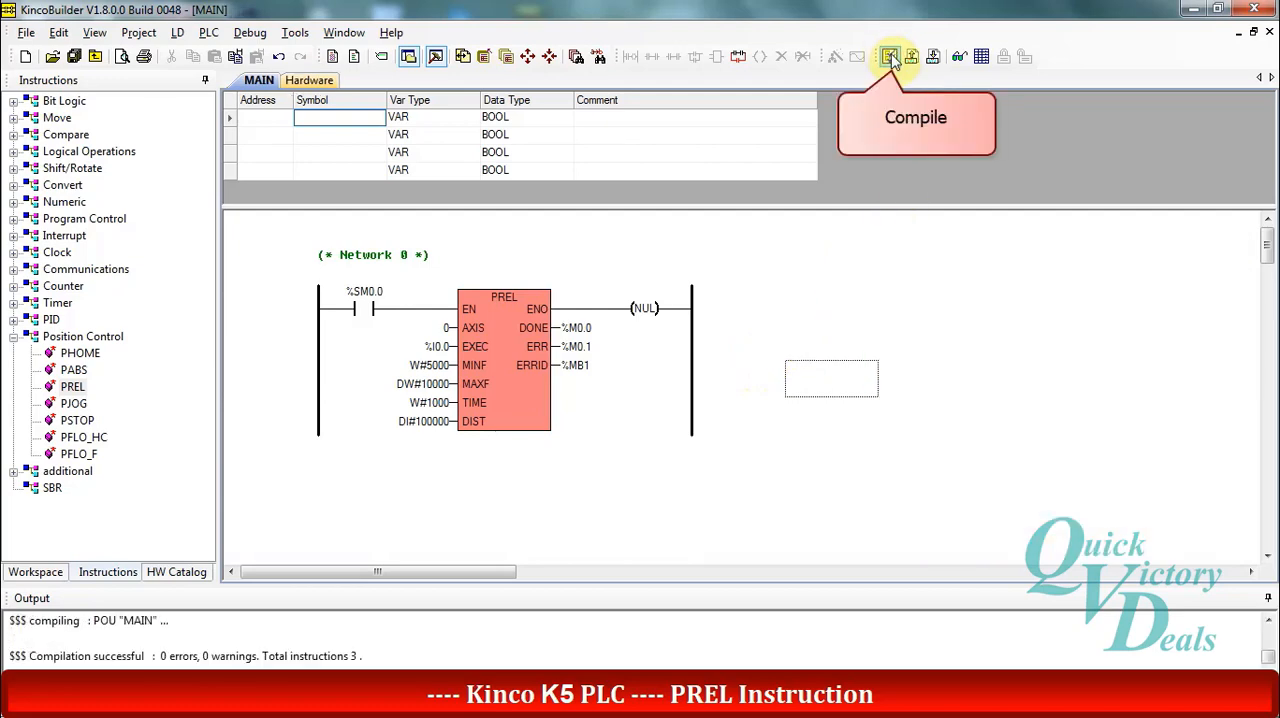
pyautogui.click(933, 56)
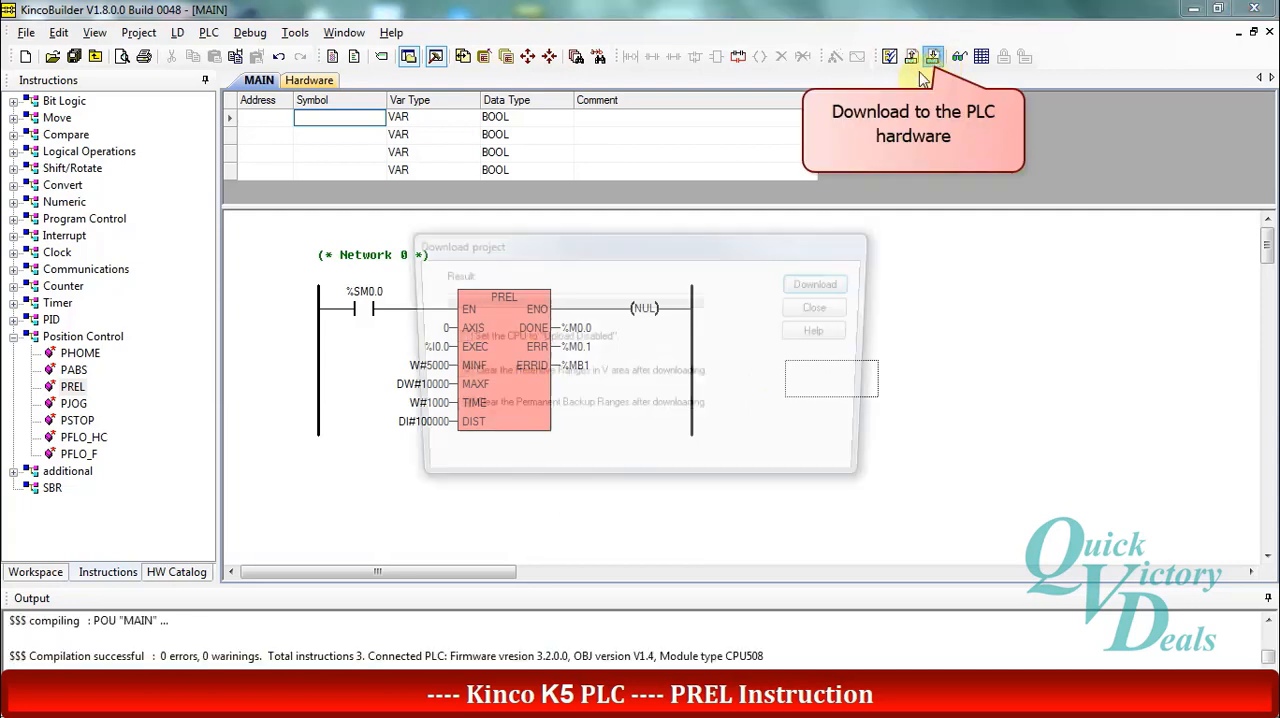
pyautogui.click(932, 56)
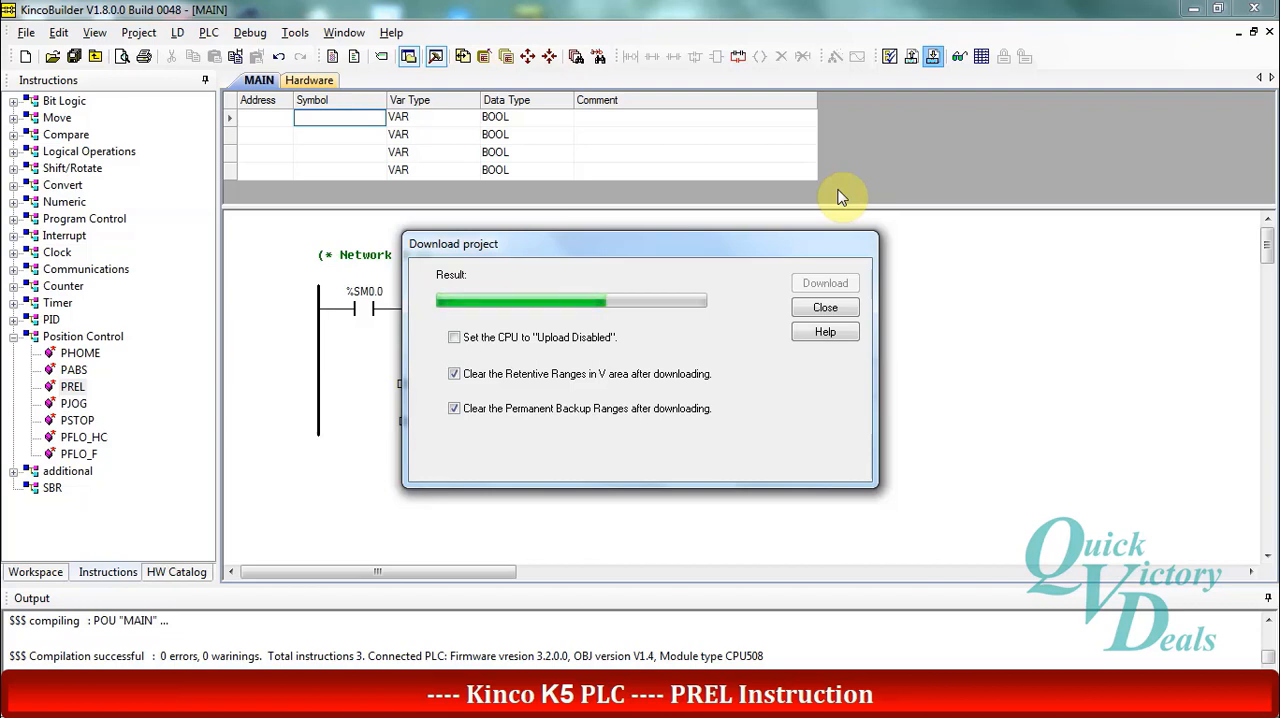
pyautogui.click(824, 307)
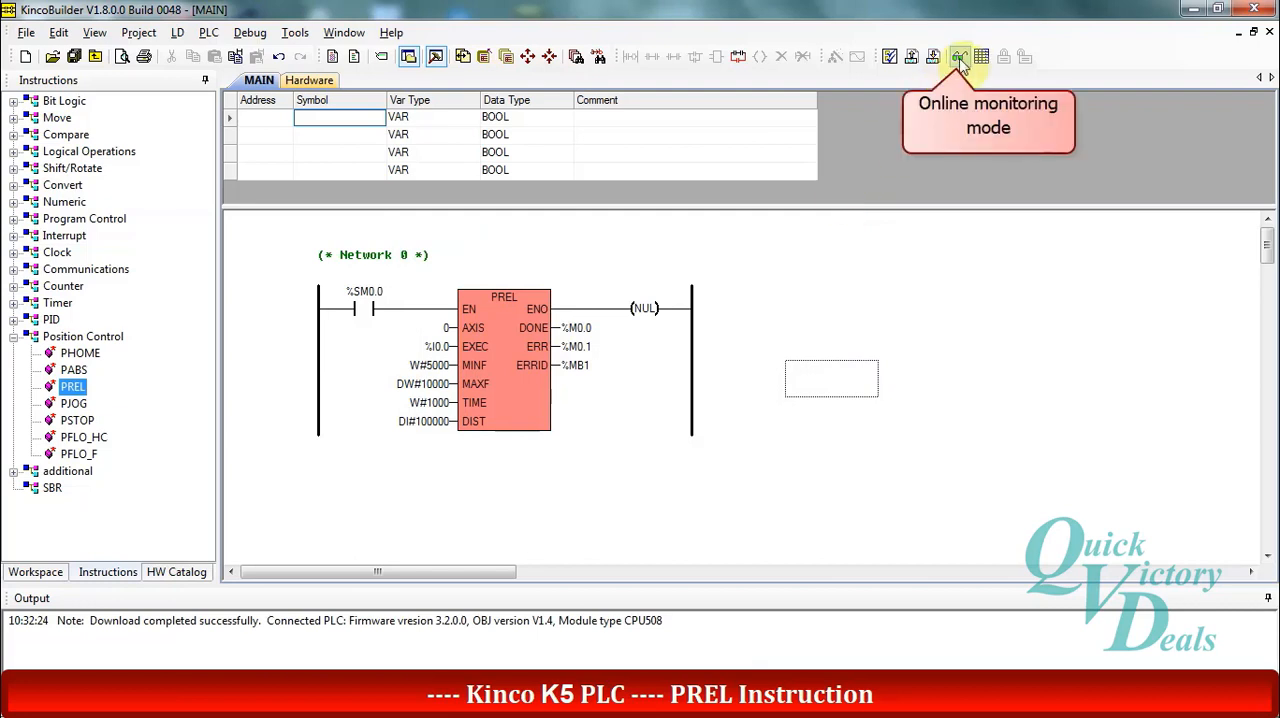
# Monitor Network 0 online and show the Force options for the %I0.0 input.
pyautogui.click(958, 56)
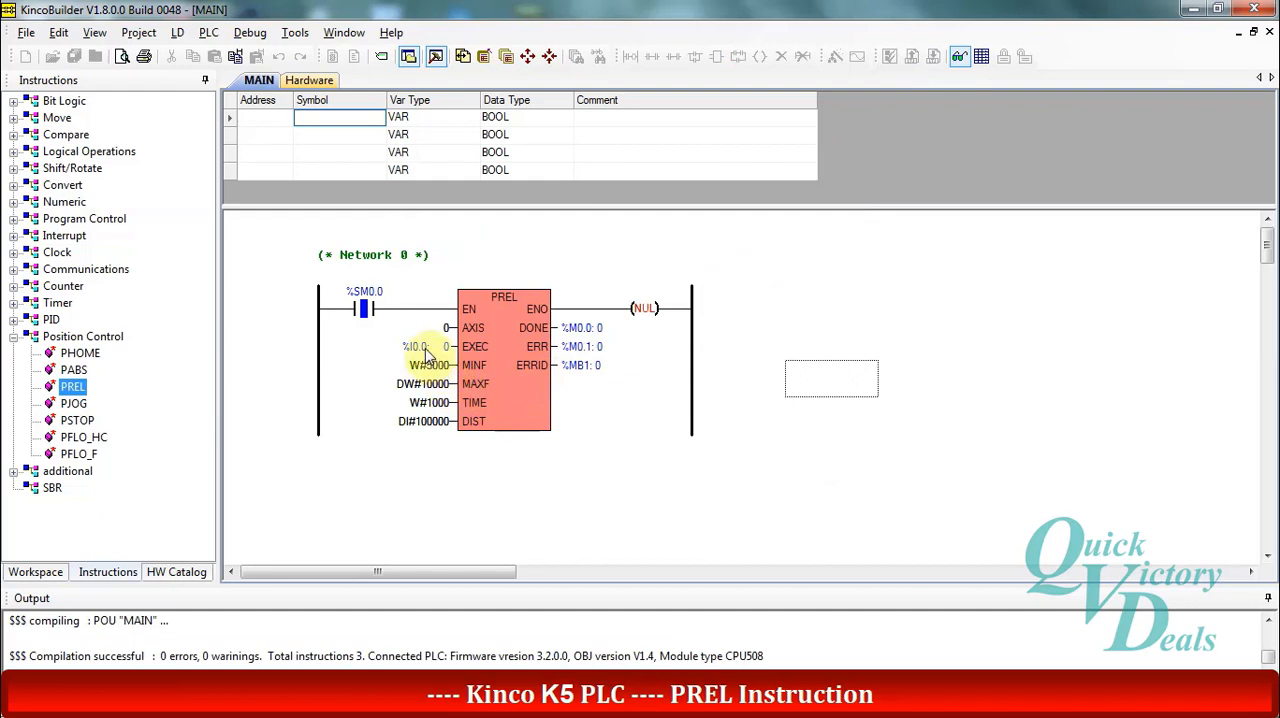
pyautogui.rightClick(420, 347)
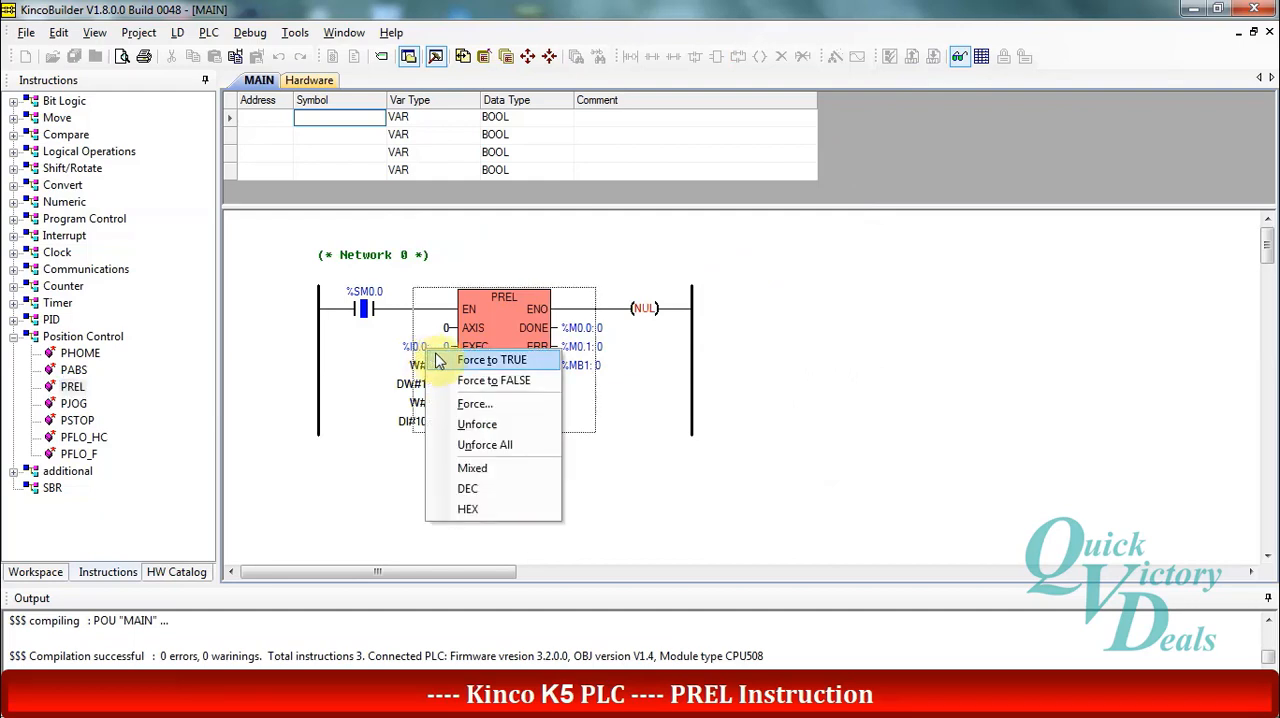